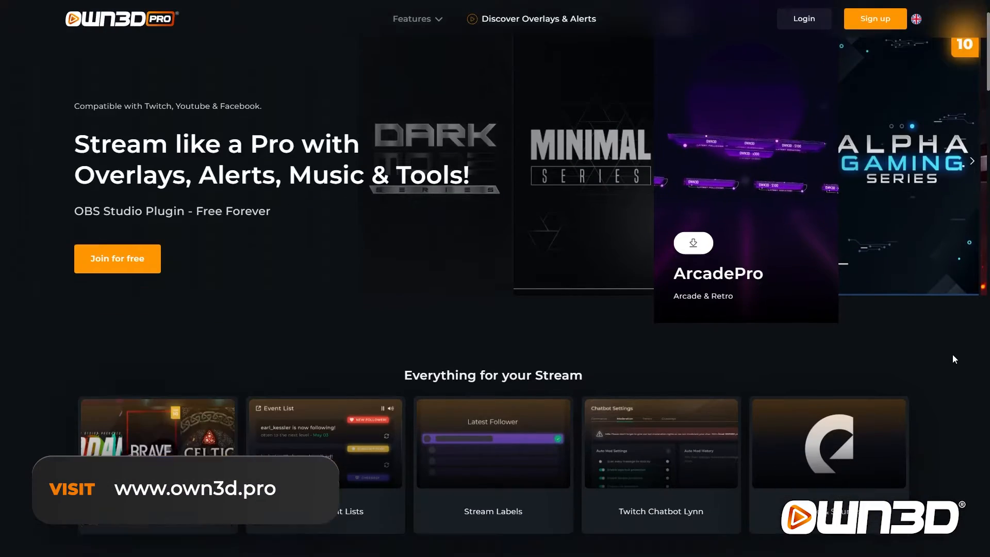
Step: Download Streamlabs Desktop from the website and launch it with the GAME scene
scroll("down", 3)
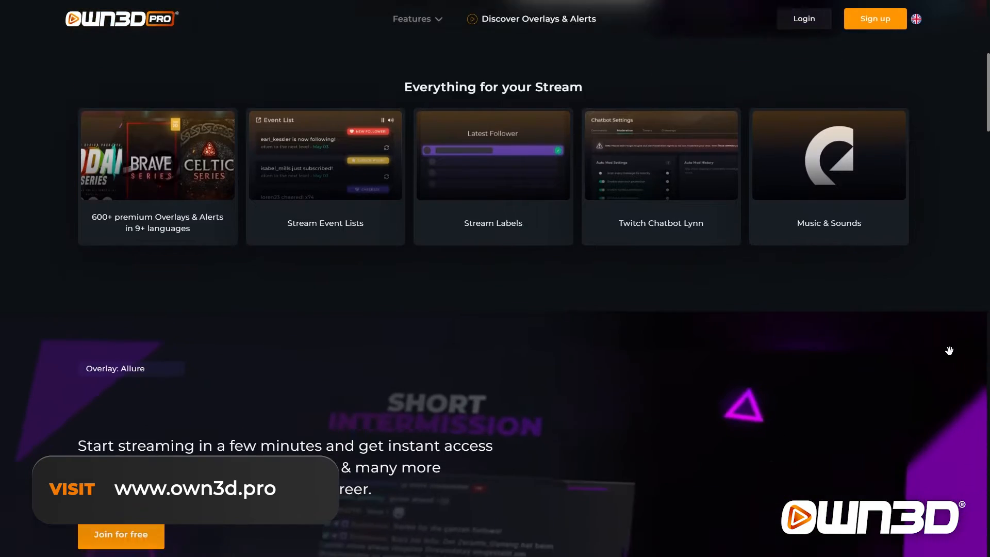
scroll("down", 3)
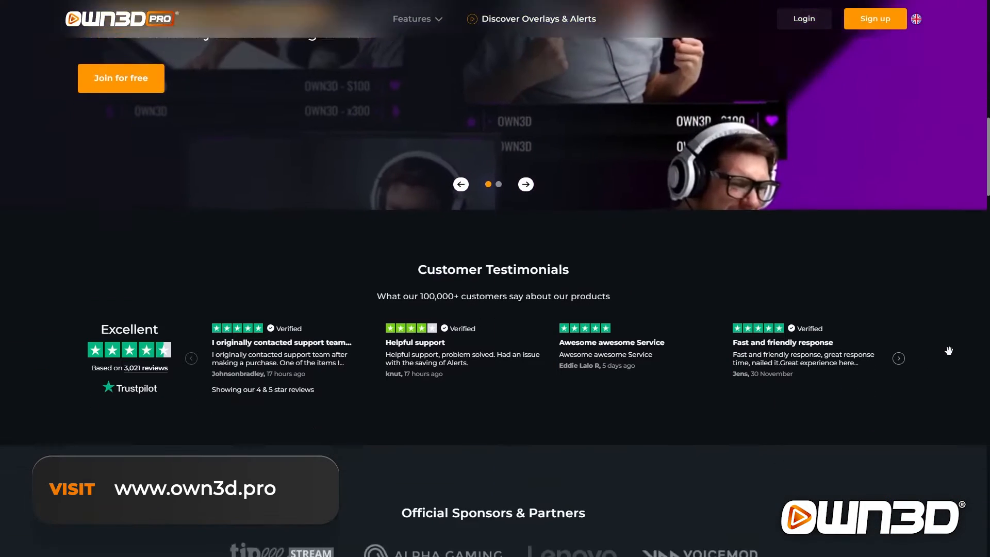
scroll("down", 3)
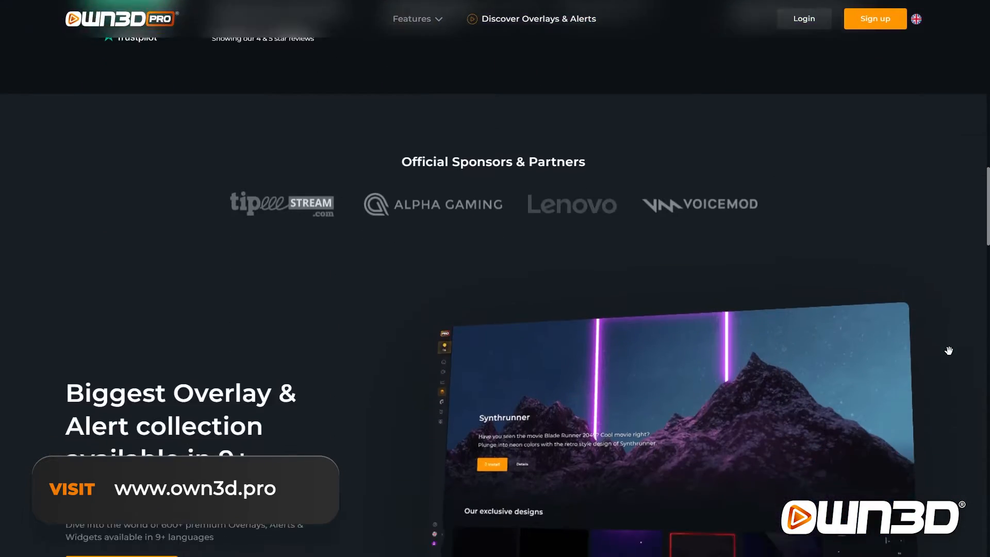
scroll("down", 3)
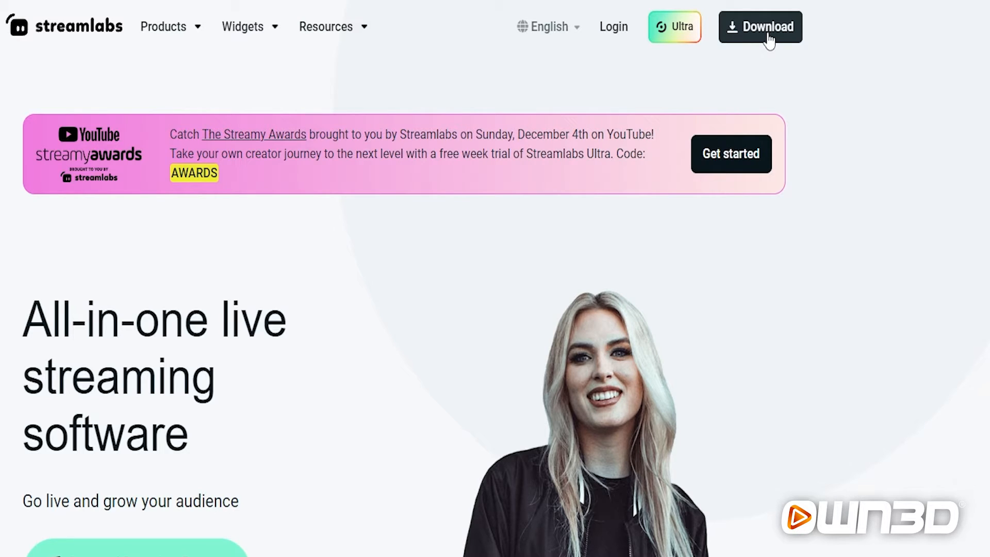
left_click(760, 26)
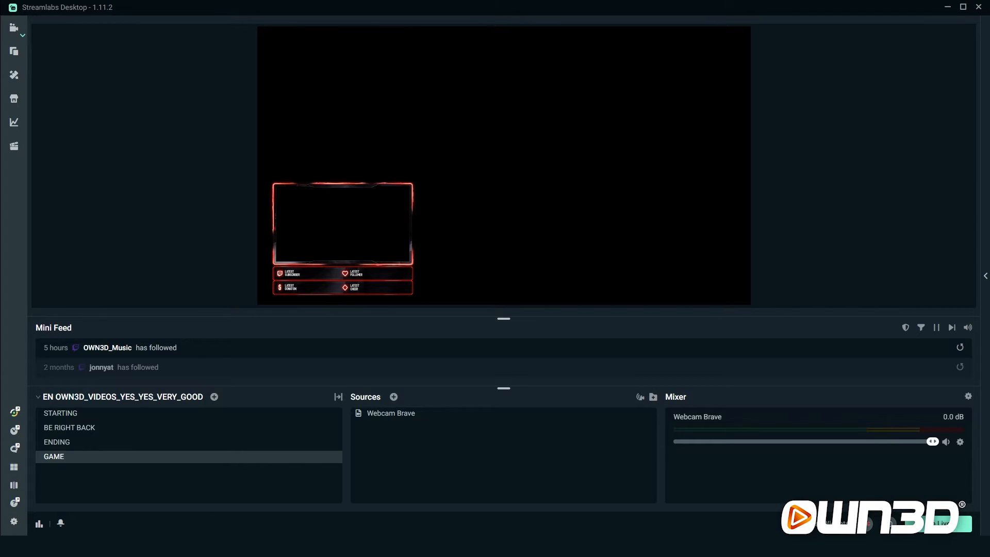
mouse_move(393, 396)
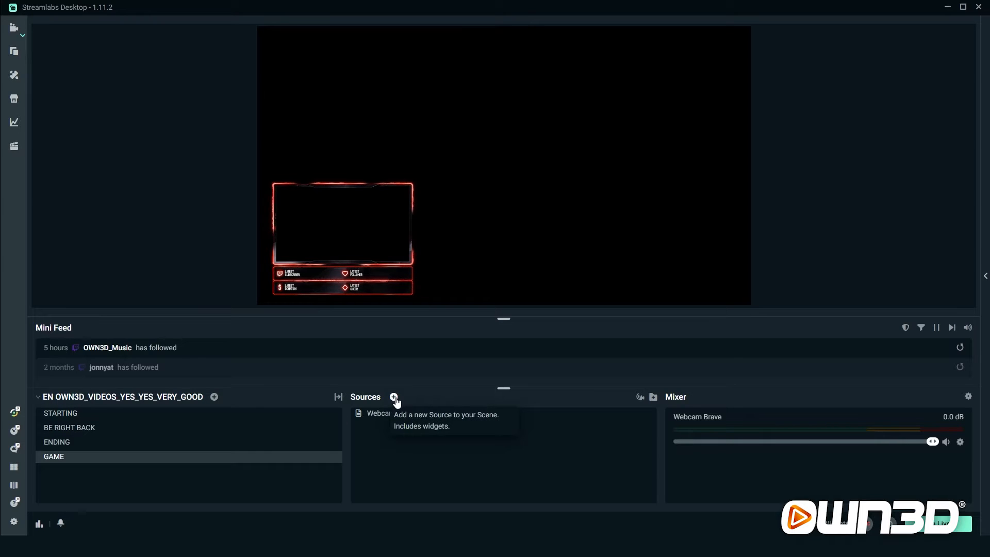
Step: Add a Stream Label source named LATEST FOLLOWER to the GAME scene
left_click(393, 396)
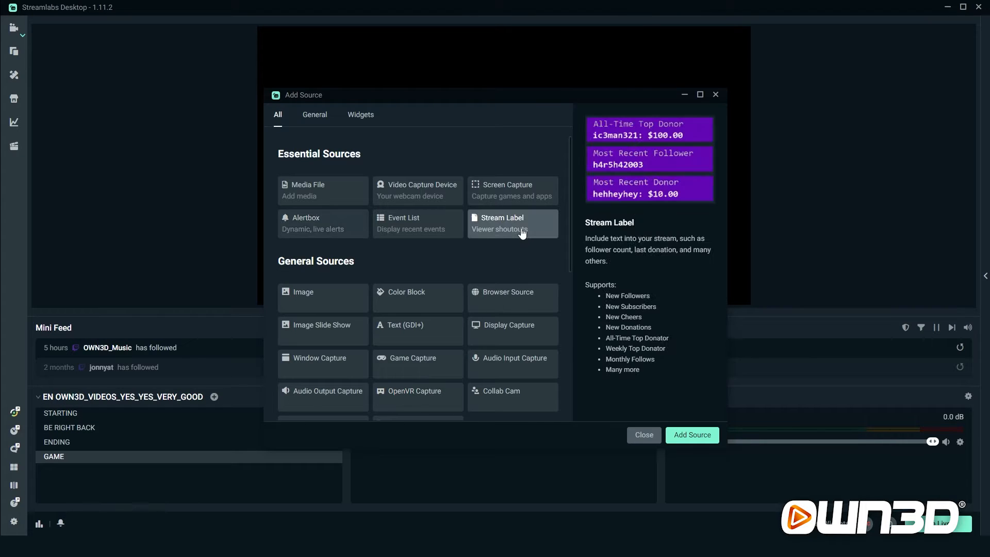
mouse_move(692, 434)
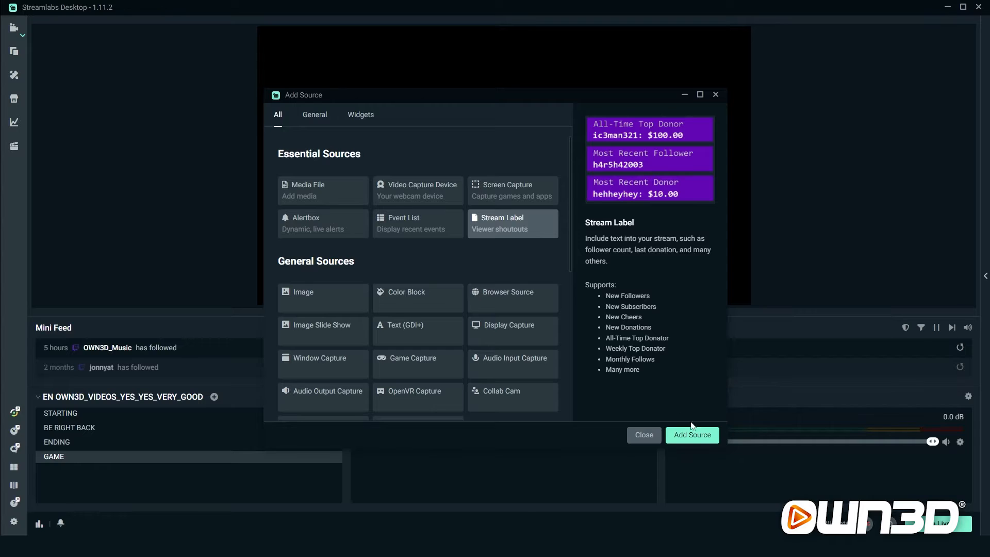
left_click(691, 434)
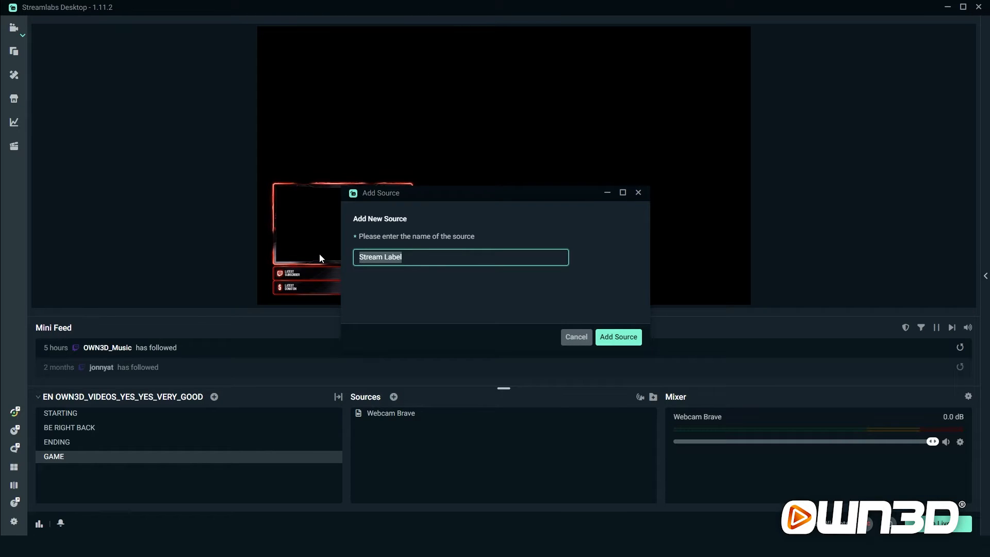
type("LATEST FOLLOWER")
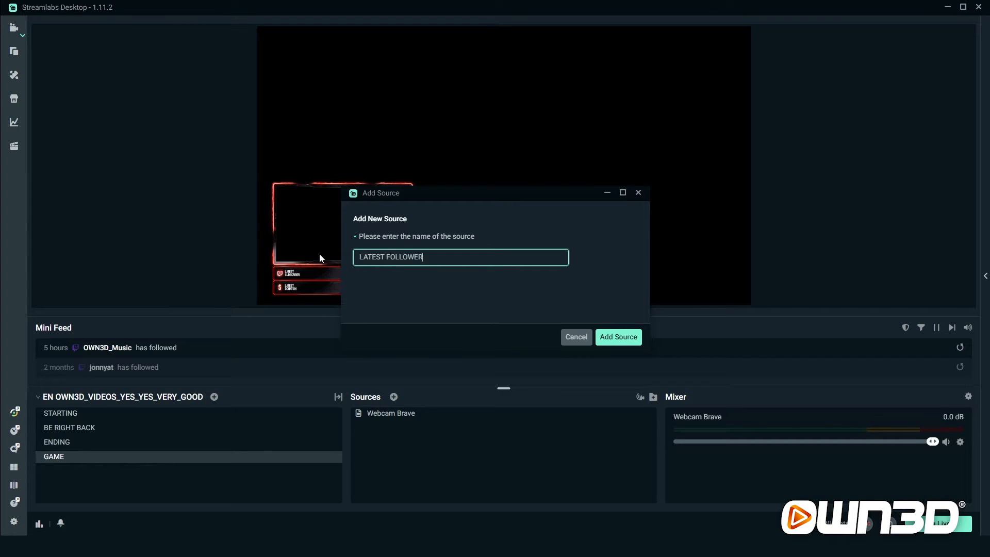
left_click(617, 336)
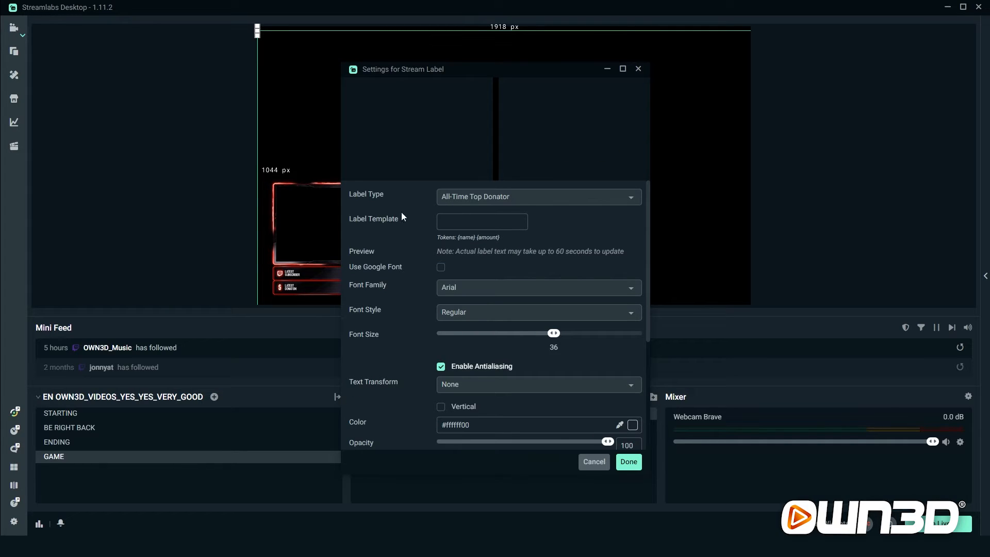
Step: Set the label type to Most Recent Follower by searching 'follower'
left_click(537, 196)
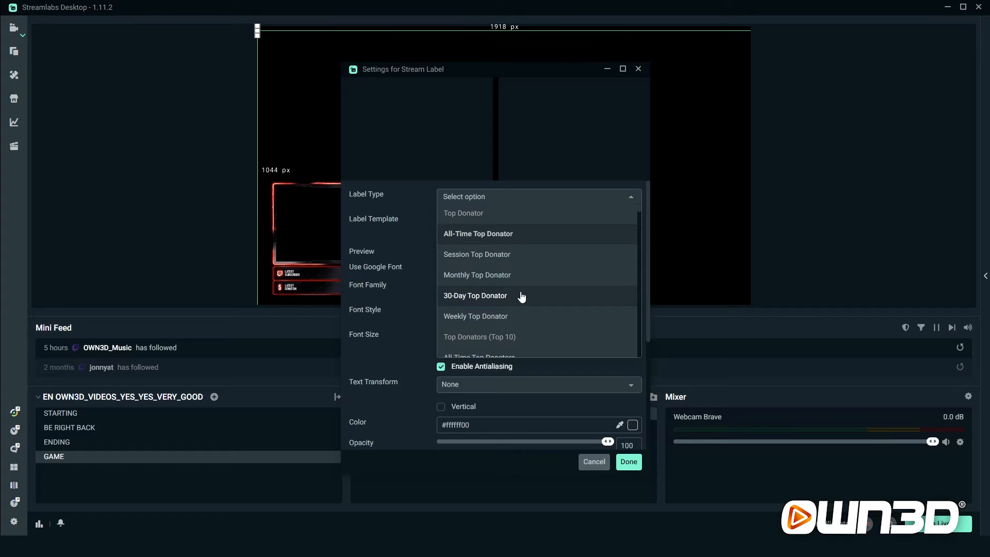
type("follower")
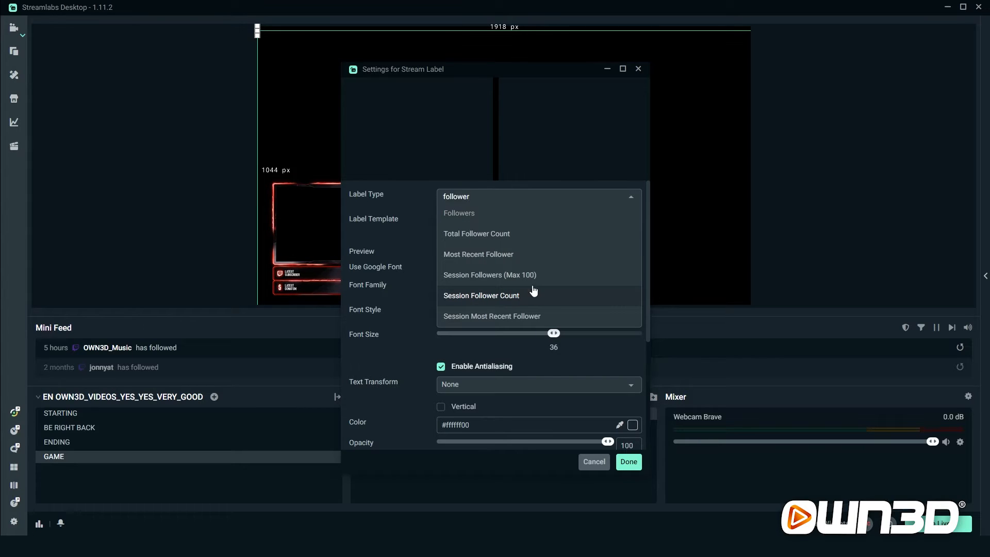
mouse_move(536, 275)
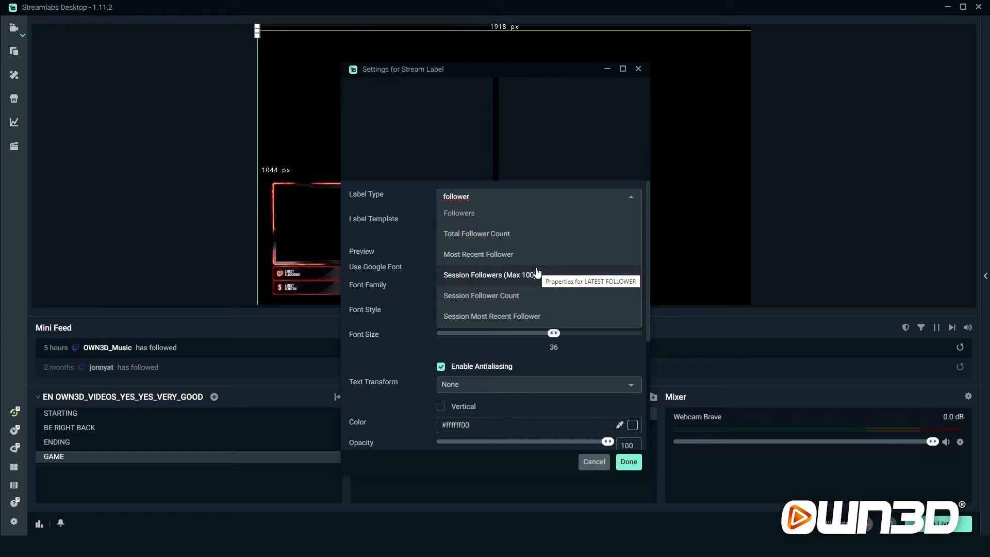
mouse_move(480, 254)
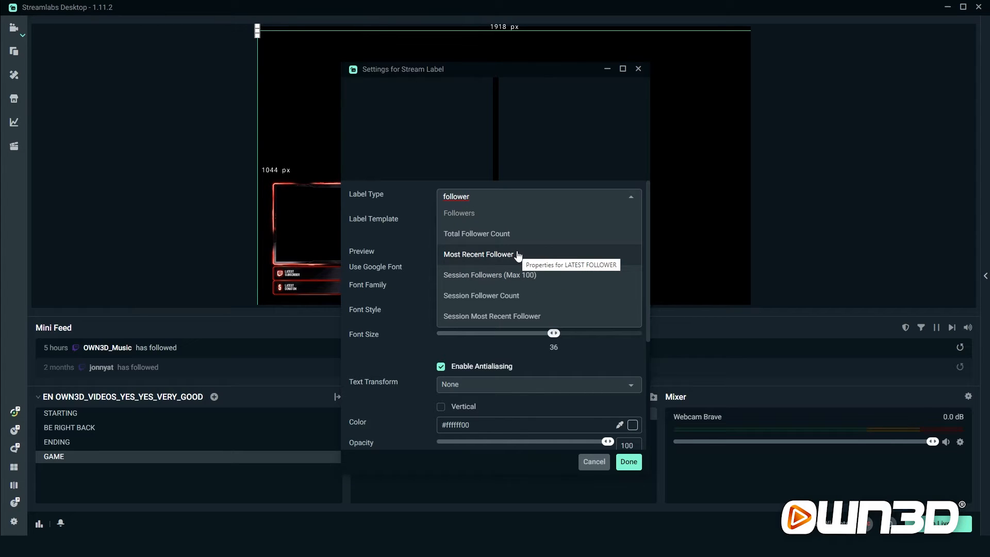
left_click(479, 254)
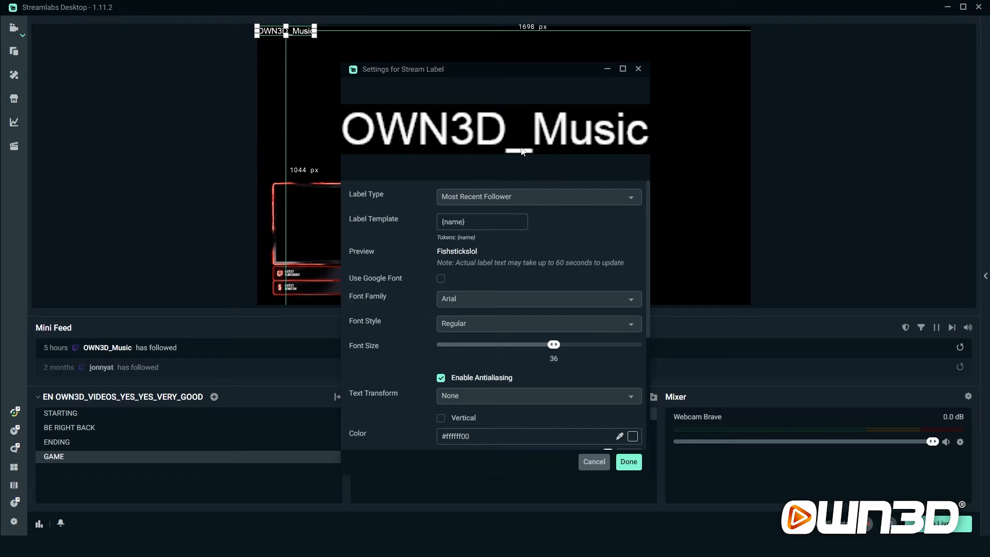
mouse_move(521, 152)
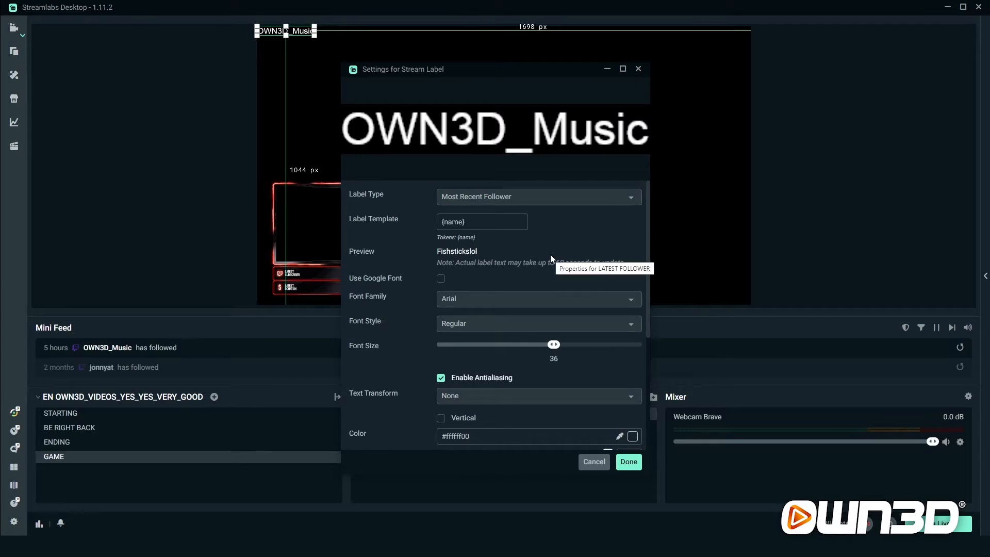
Step: Center the label horizontally and vertically, enable custom text extents and disable wrapping
scroll("down", 3)
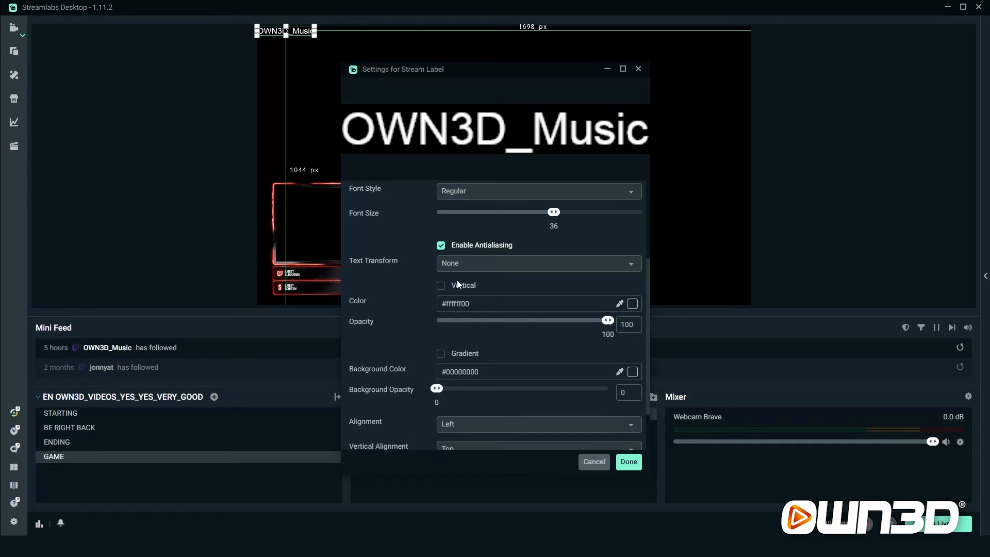
scroll("down", 3)
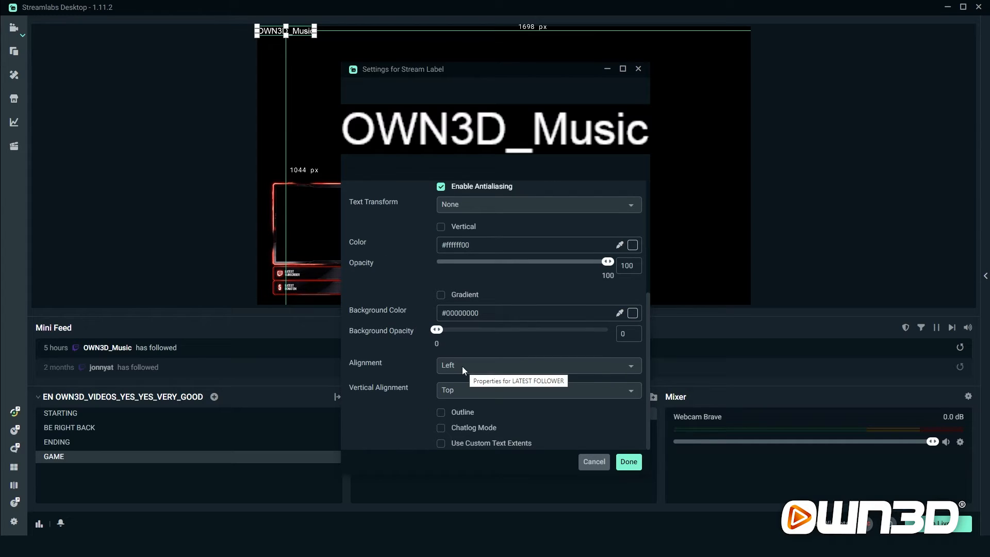
left_click(537, 365)
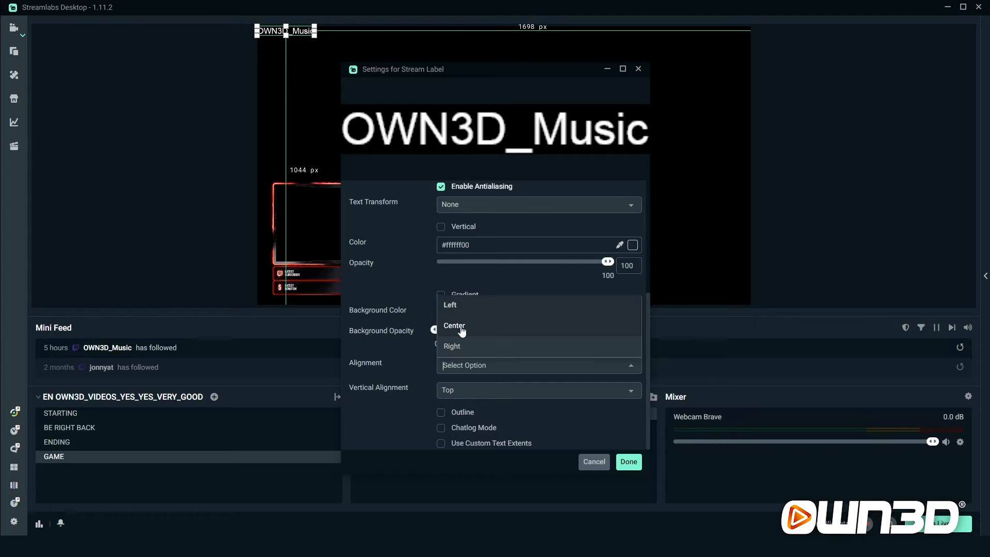
left_click(454, 325)
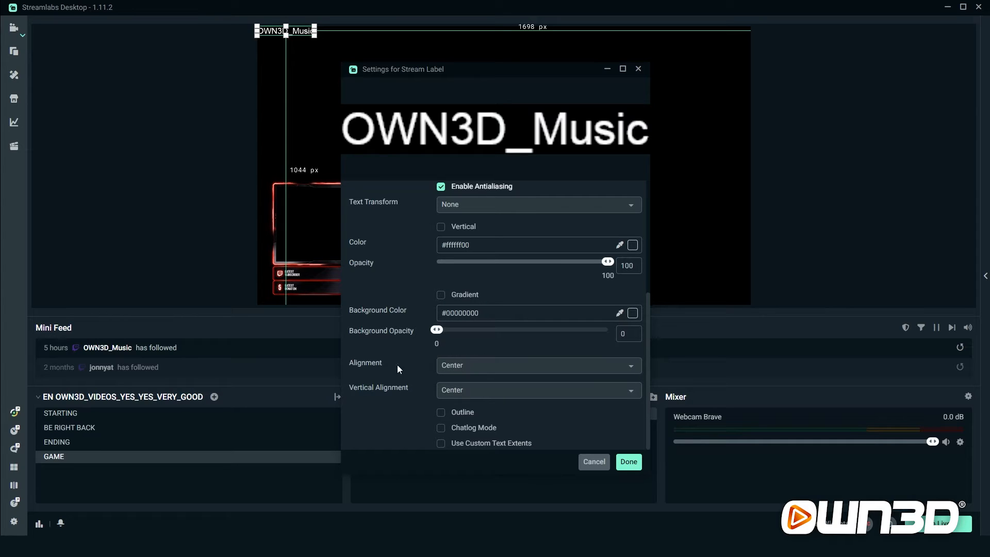
mouse_move(441, 447)
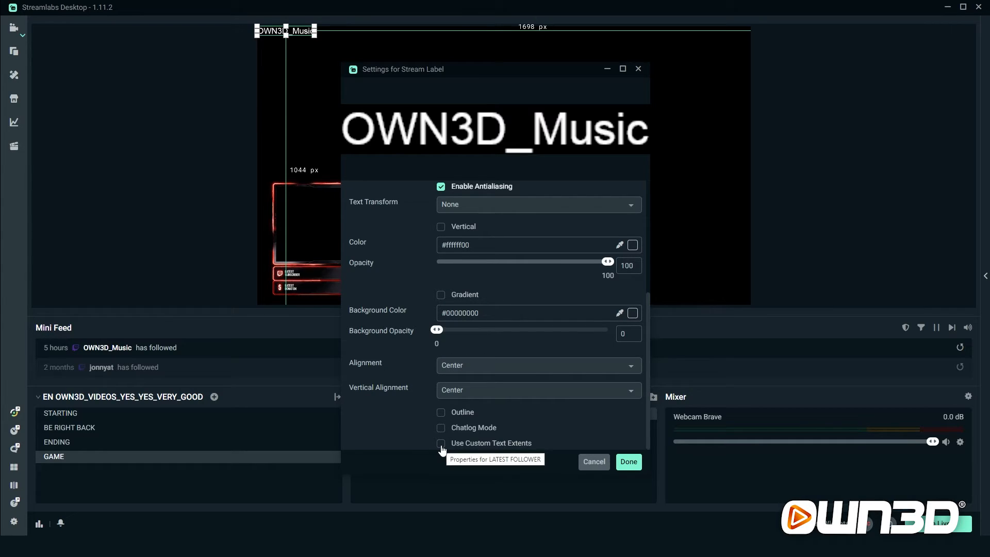
left_click(440, 443)
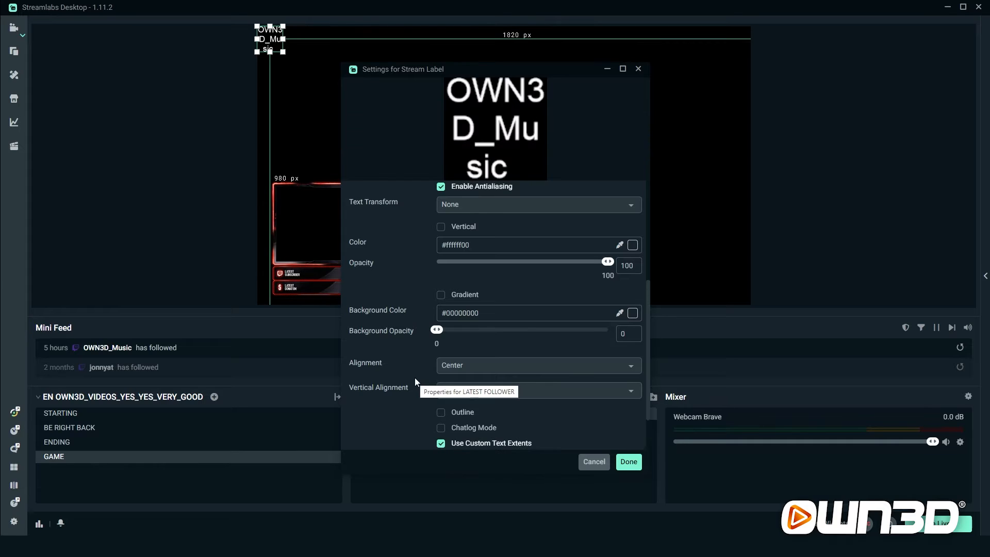
scroll("down", 3)
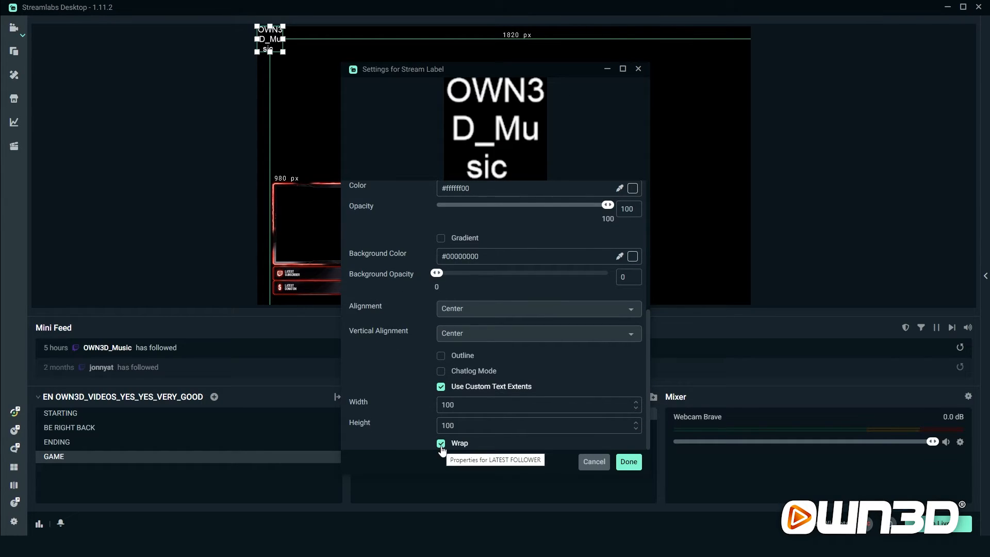
left_click(440, 443)
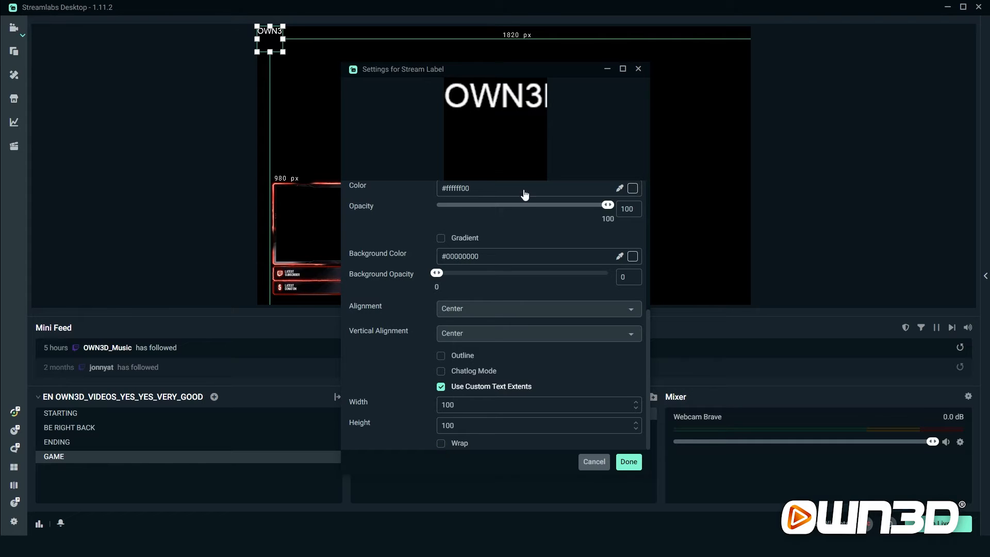
mouse_move(385, 91)
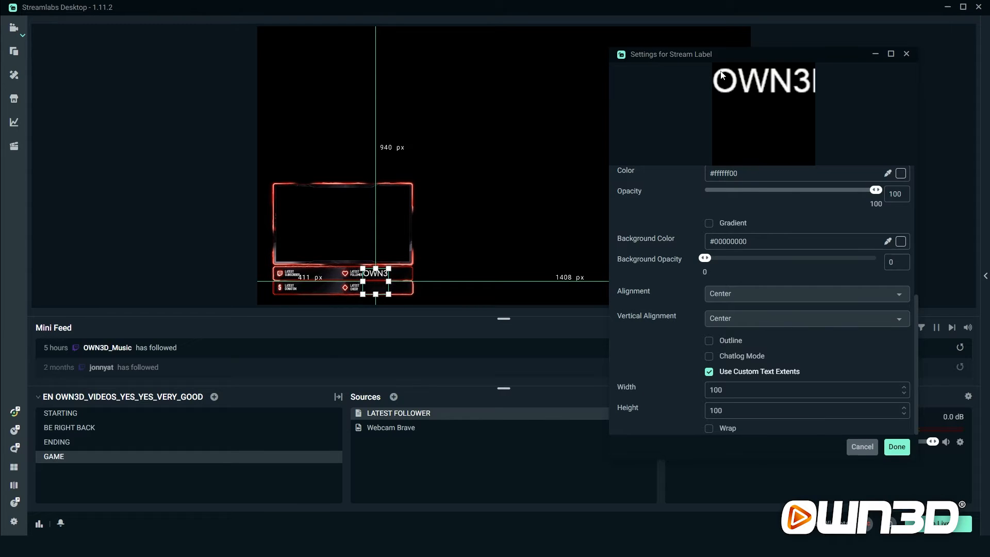
Step: Enter a custom text width of 180 for the label
left_click_drag(671, 54, 547, 62)
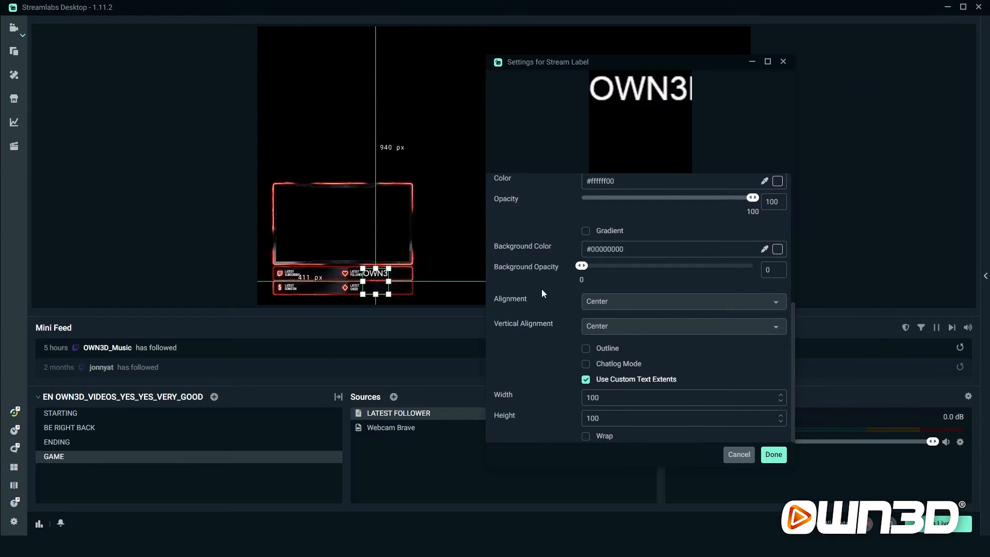
left_click(681, 397)
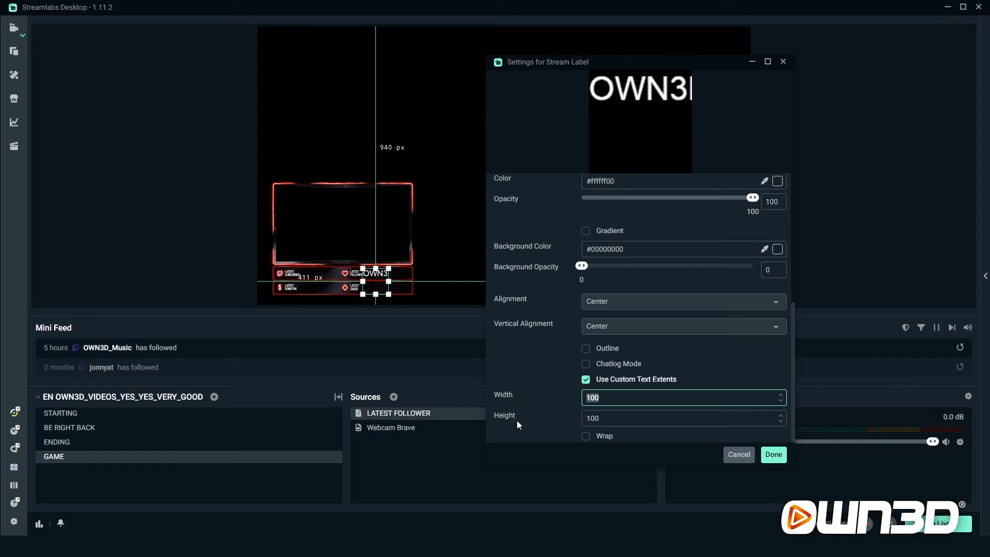
mouse_move(517, 424)
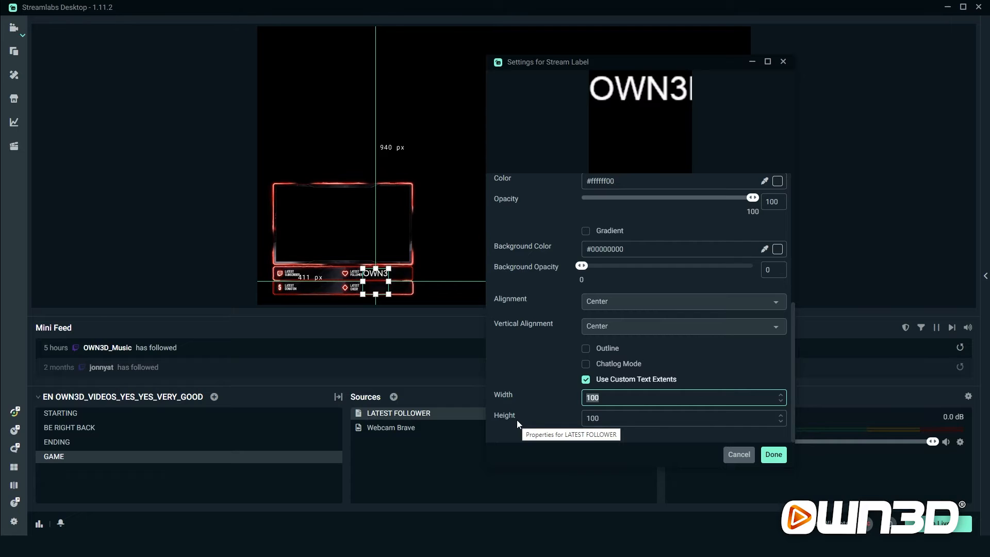
type("180")
left_click(683, 418)
type("40")
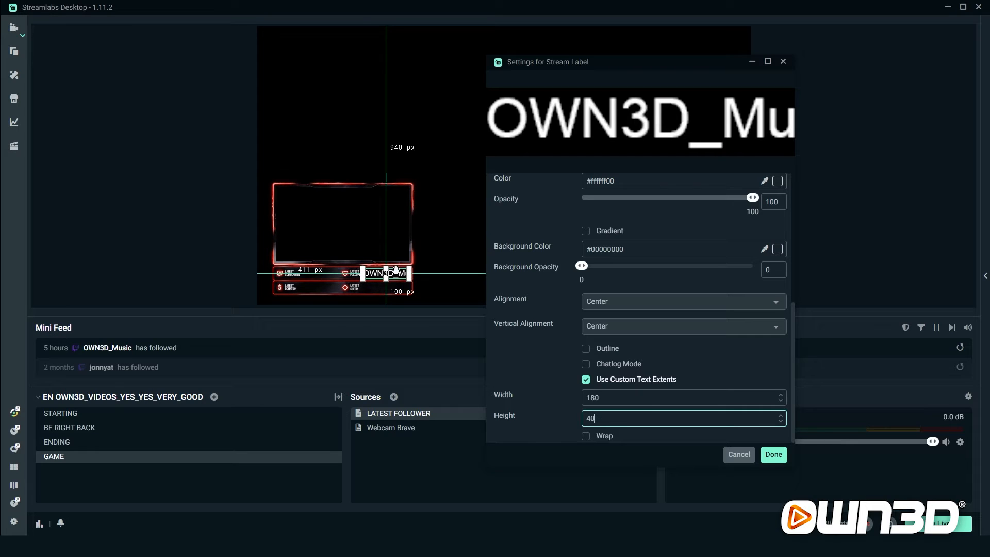
mouse_move(553, 354)
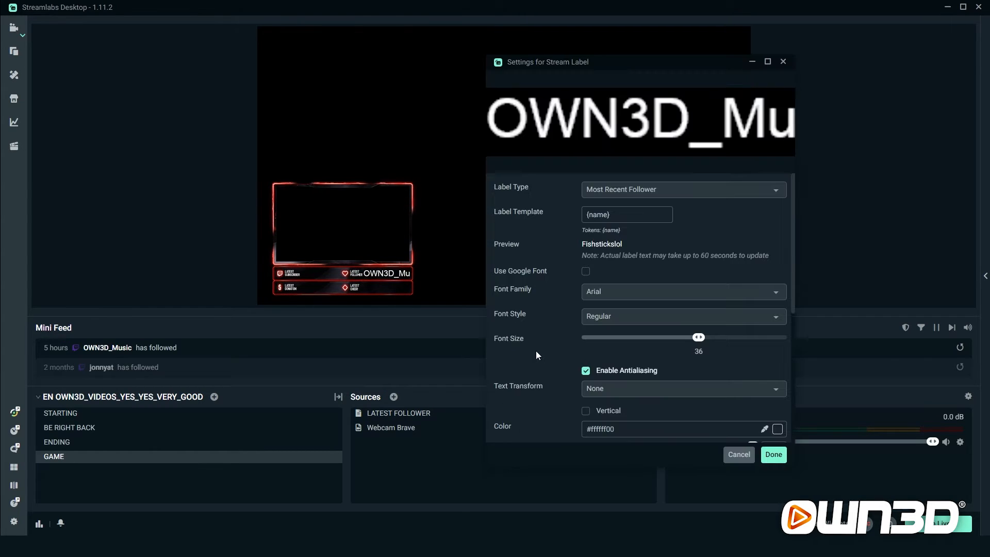
mouse_move(559, 311)
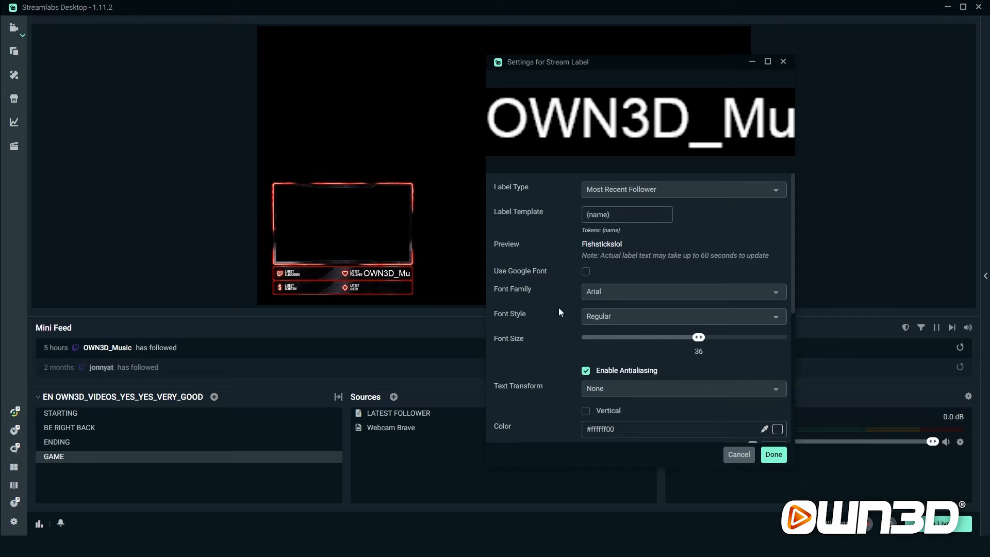
Step: Try a larger font size on the slider, then return it to the original value
left_click_drag(699, 337, 722, 337)
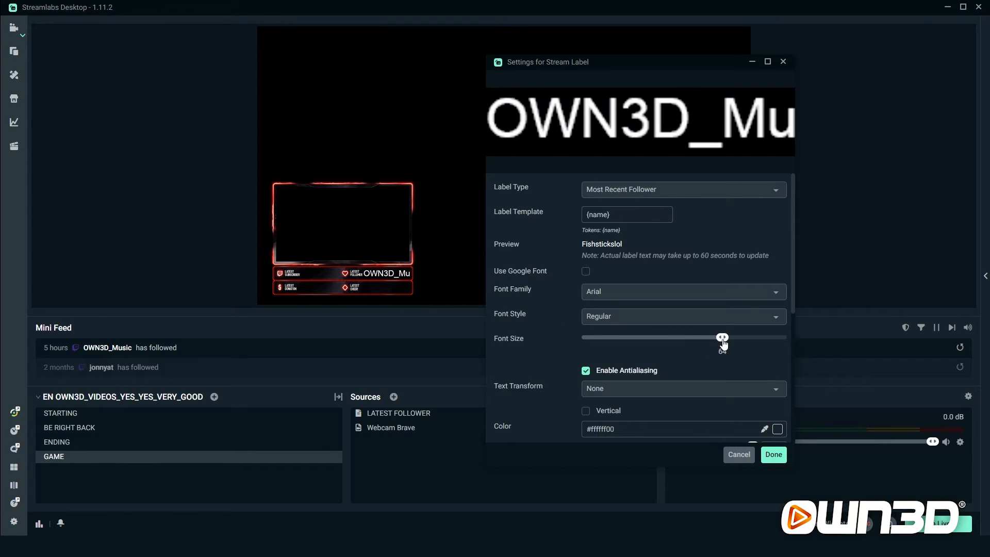
left_click_drag(722, 336, 727, 336)
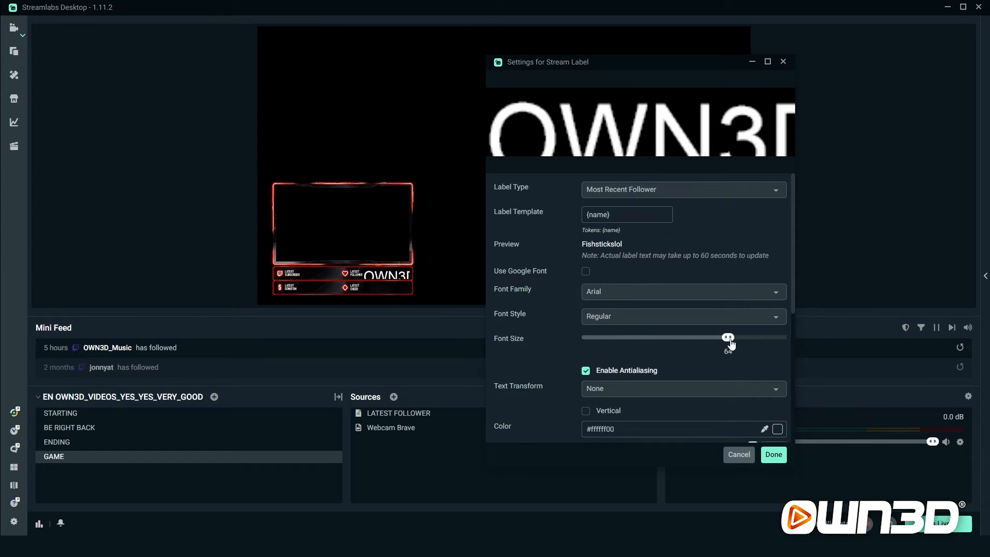
left_click_drag(728, 336, 698, 336)
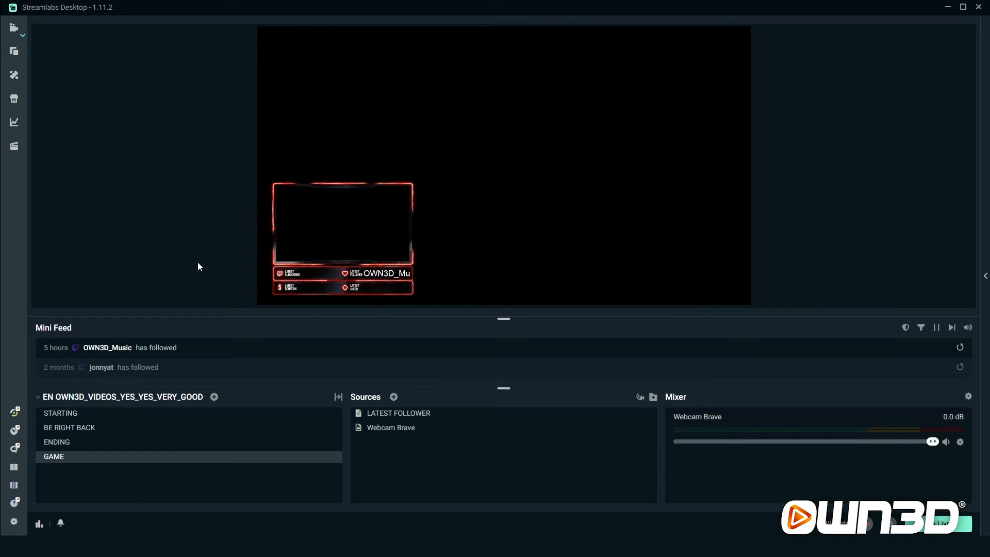
left_click(391, 427)
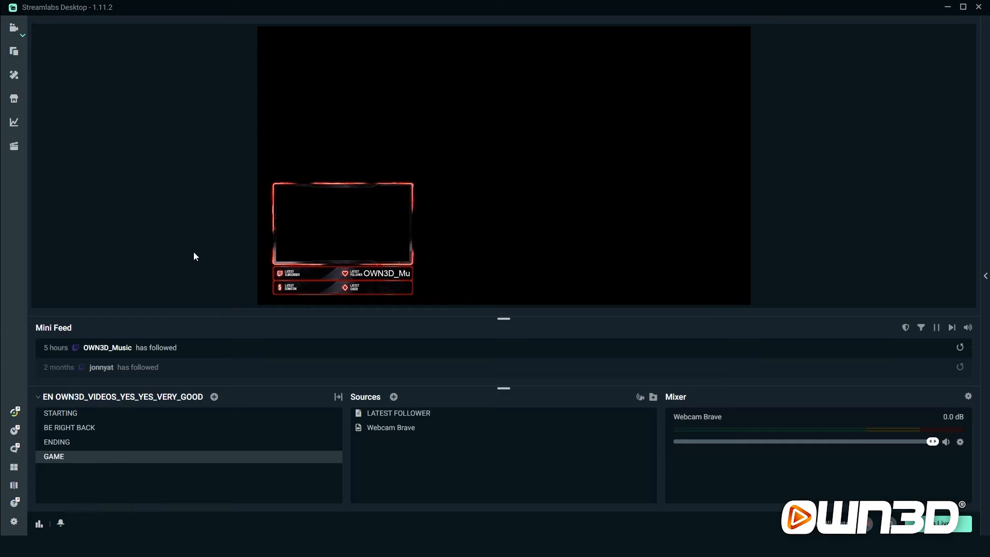
mouse_move(179, 275)
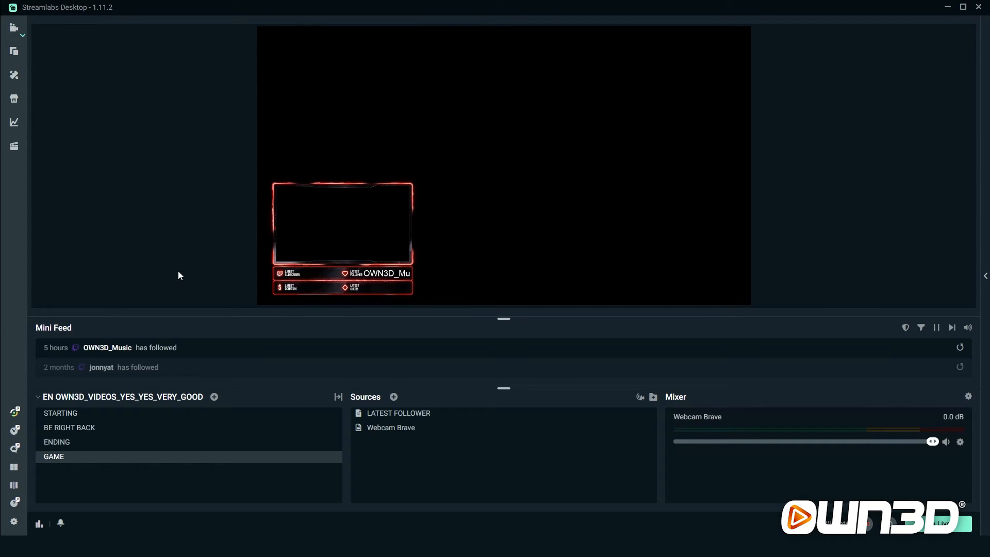
mouse_move(204, 250)
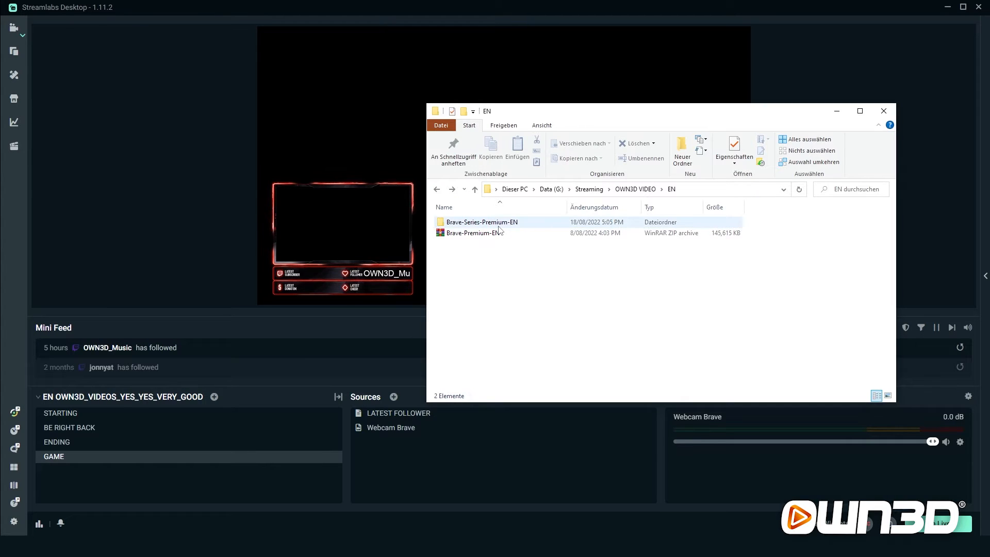
mouse_move(481, 221)
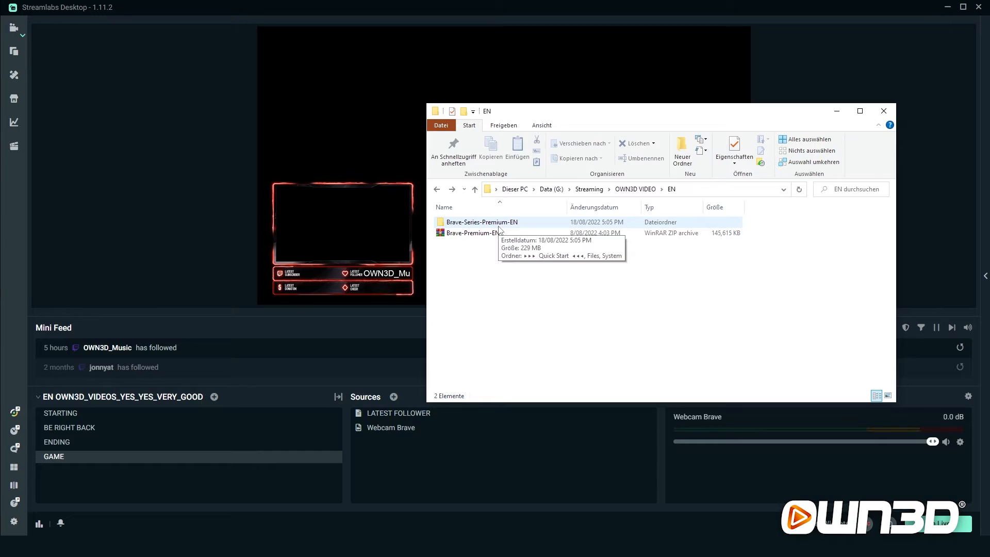
Step: Install the Europhonic font from the Brave-Series-Premium-EN fonts folder
double_click(481, 221)
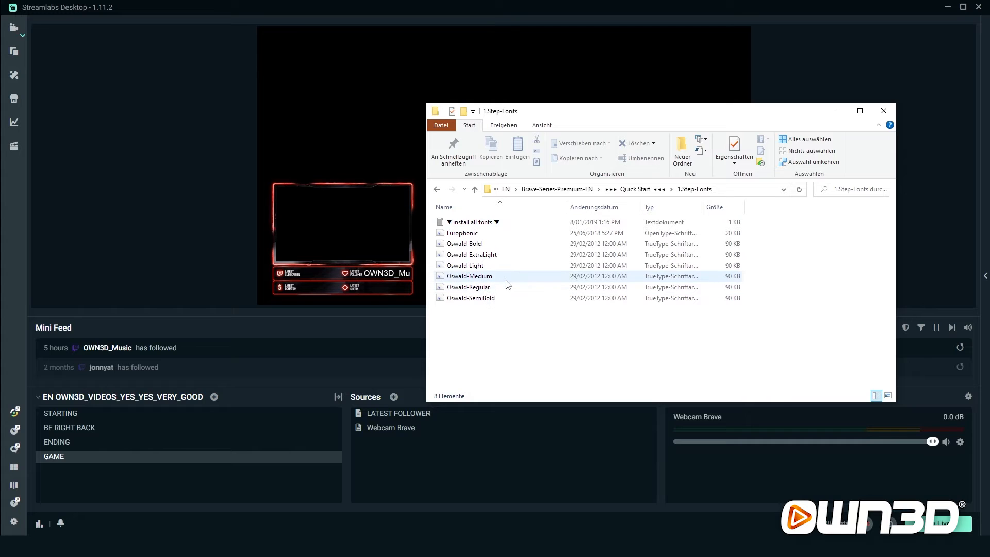
left_click(462, 232)
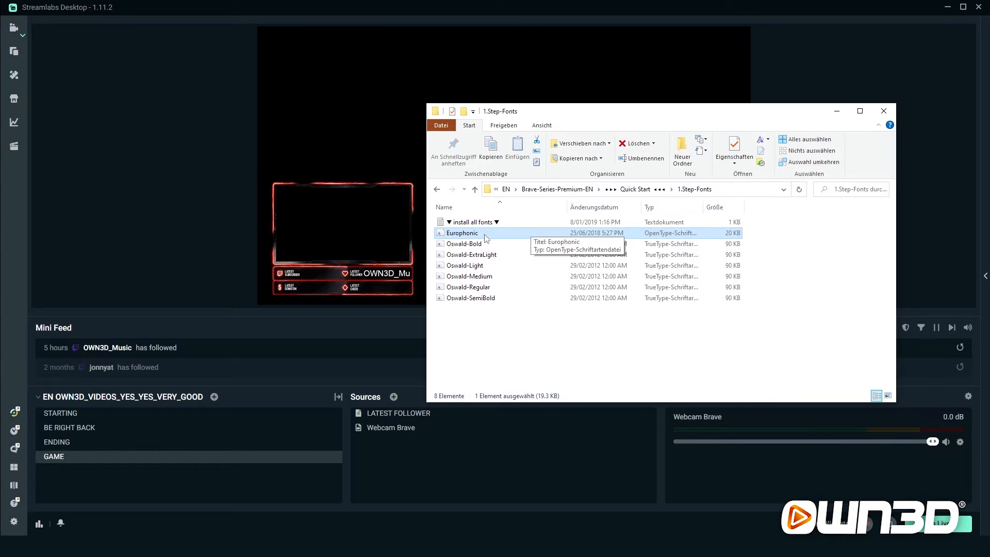
double_click(462, 232)
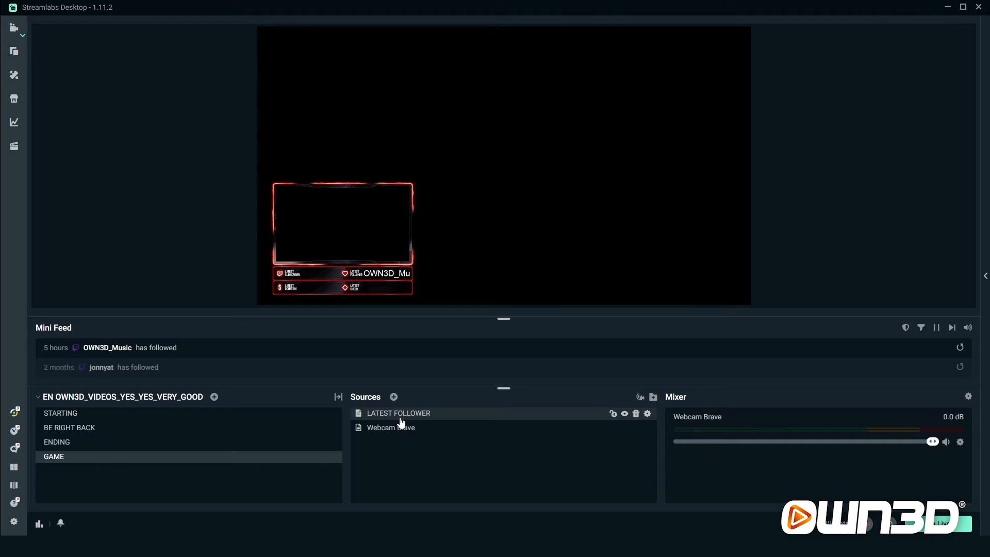
Step: Set the LATEST FOLLOWER label's font family to Europhonic at size 36 and confirm
double_click(398, 412)
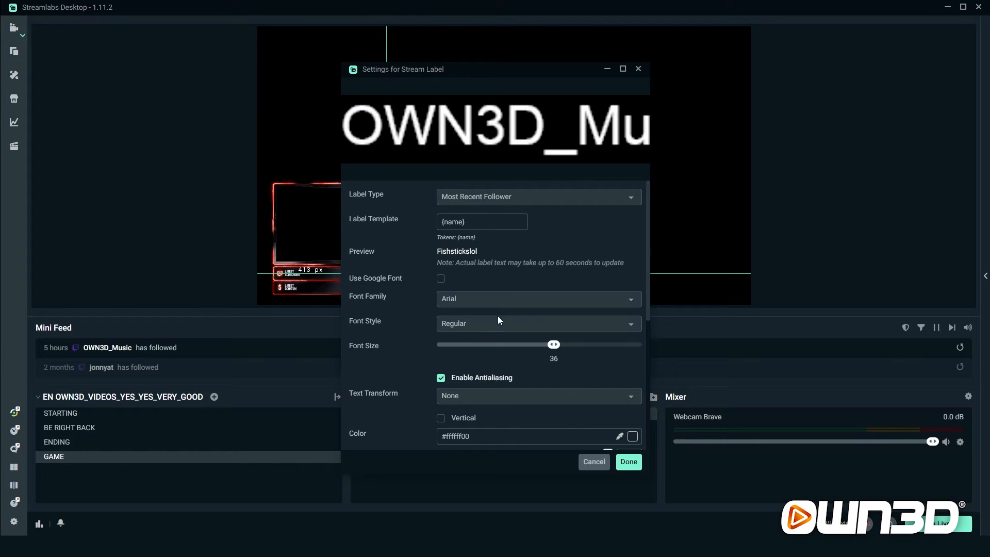
scroll("down", 3)
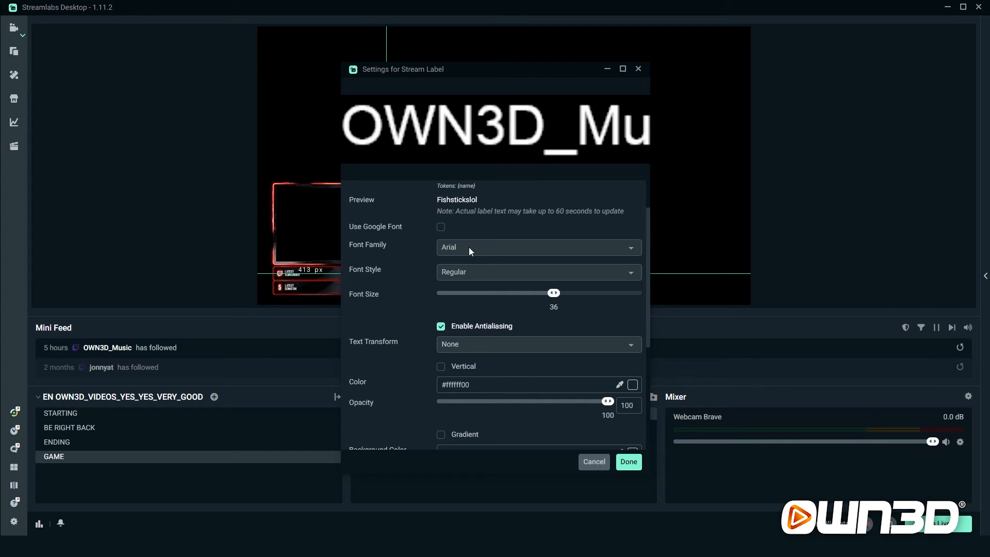
left_click(536, 246)
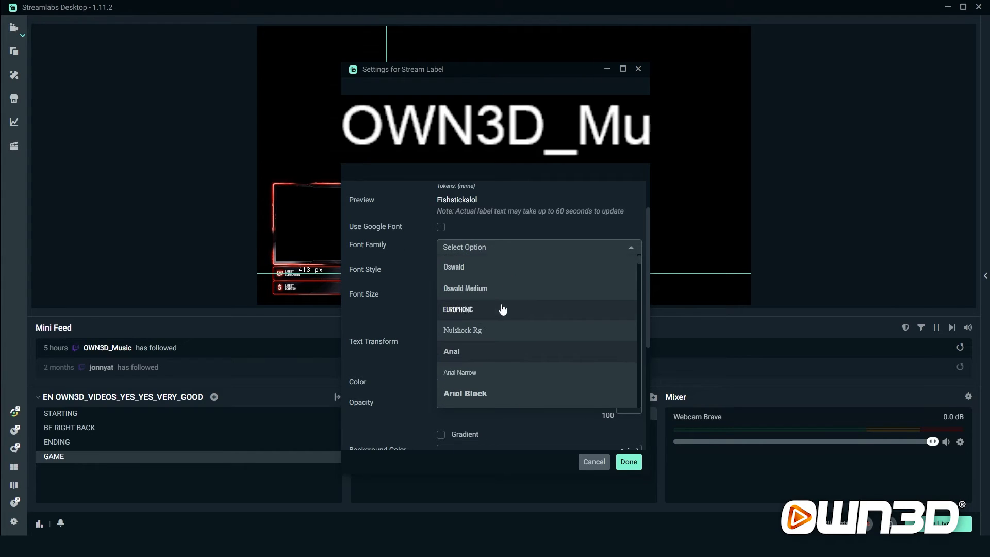
mouse_move(466, 312)
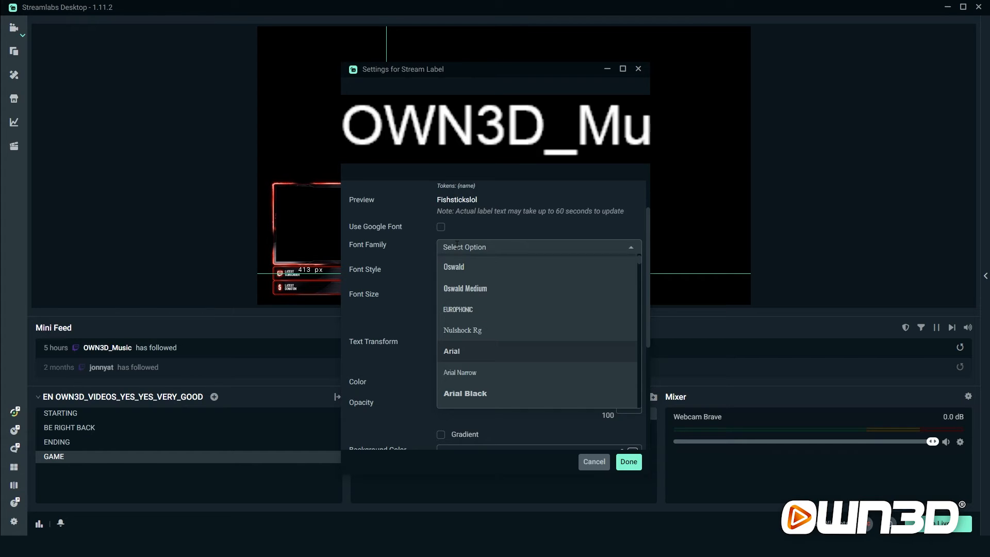
left_click(457, 309)
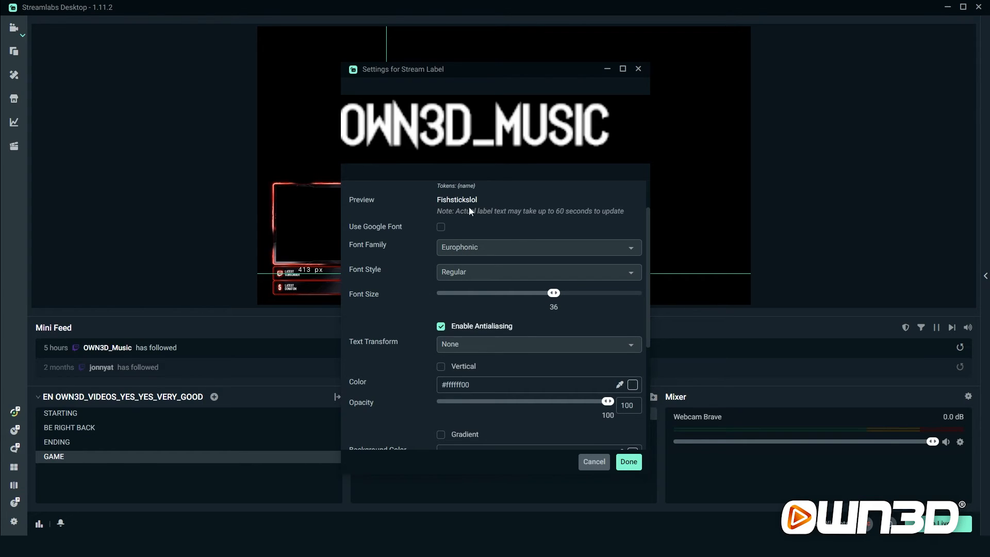
mouse_move(485, 237)
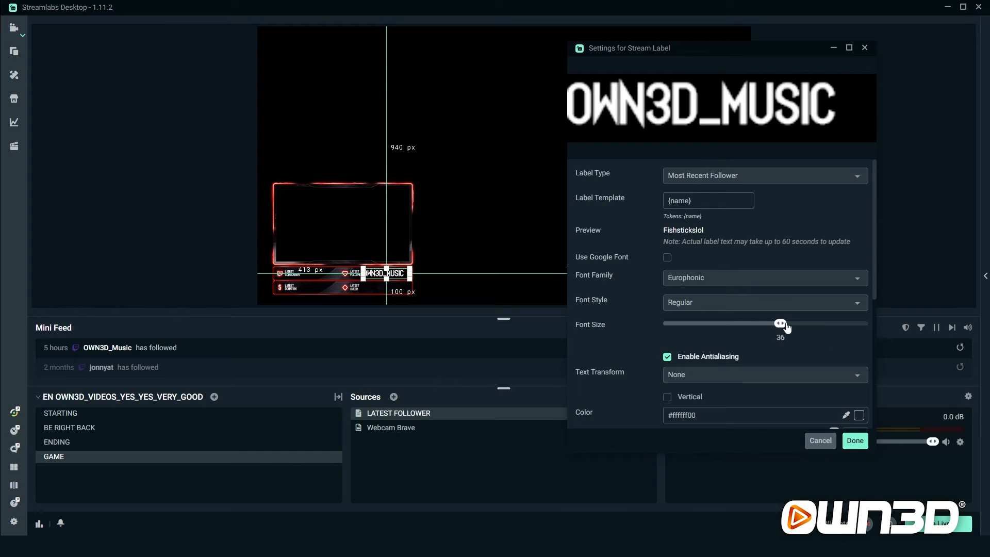
left_click_drag(780, 323, 795, 323)
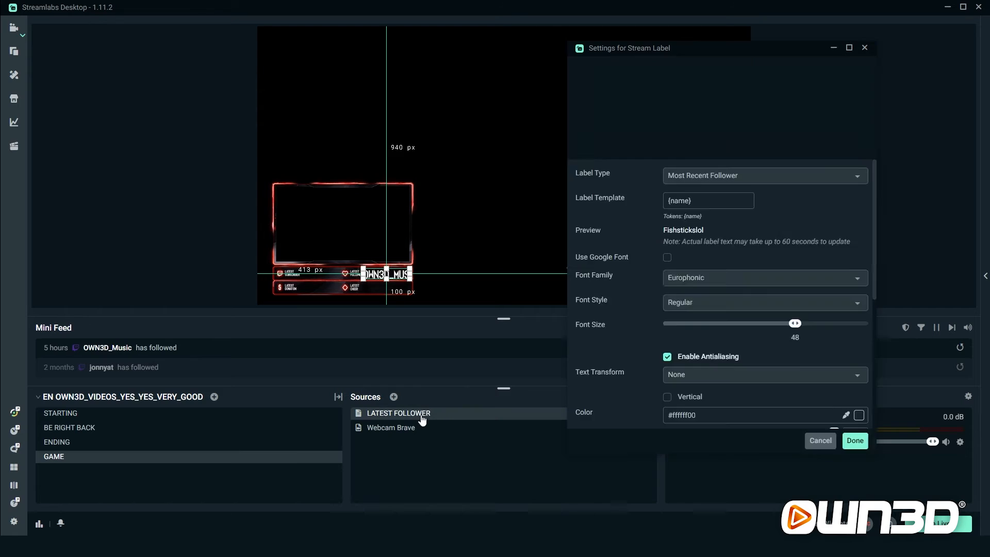
left_click_drag(795, 323, 780, 323)
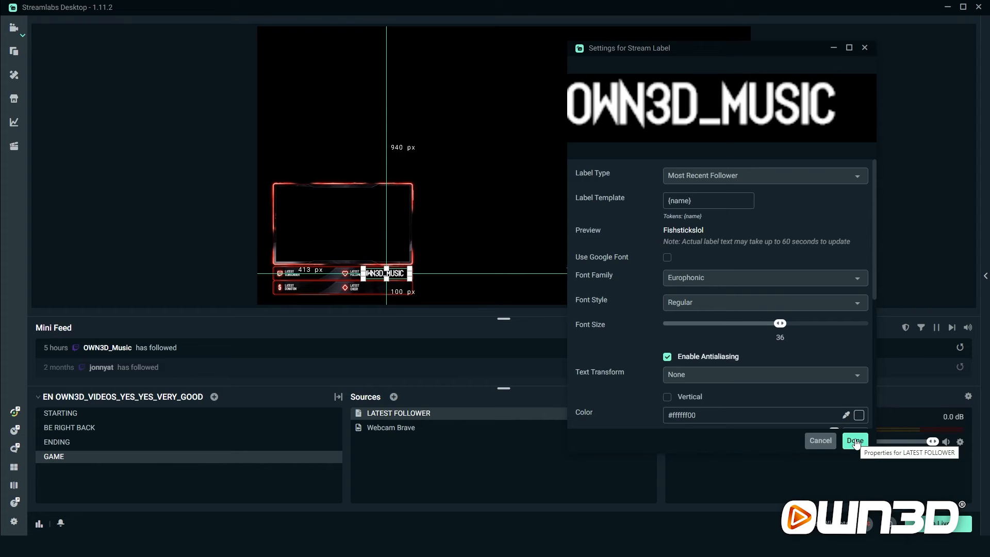
left_click(854, 440)
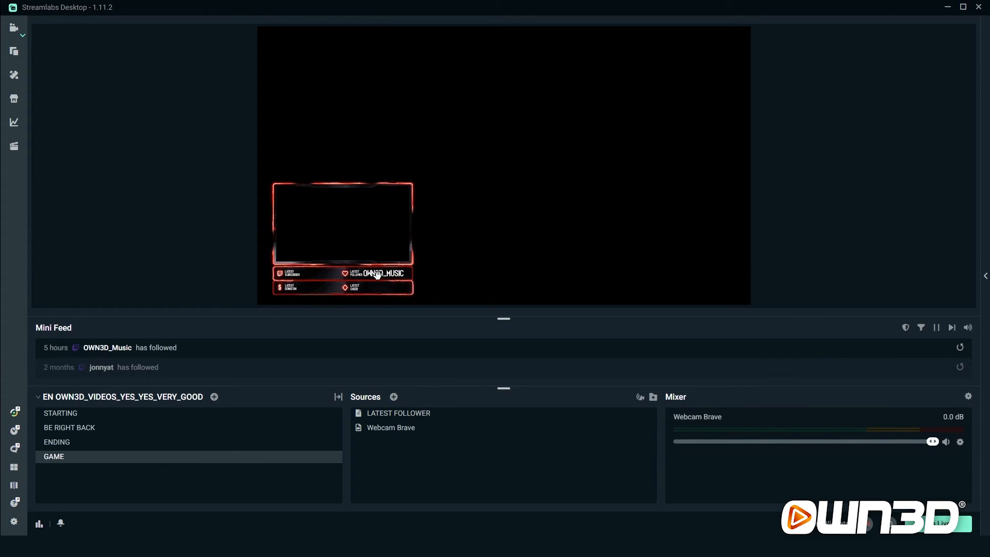
Step: Select the LATEST FOLLOWER label in the preview to position it in the follower slot
left_click(398, 413)
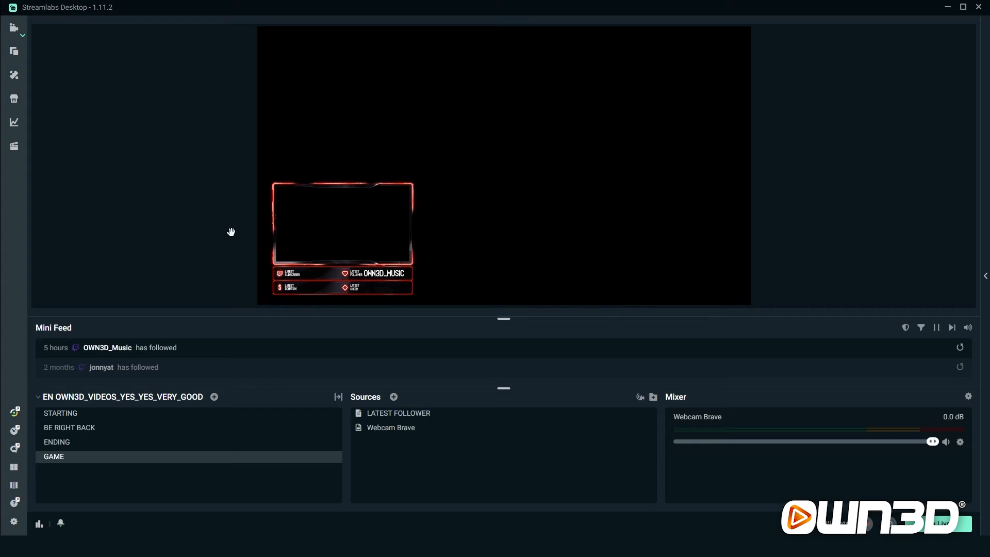
left_click(398, 412)
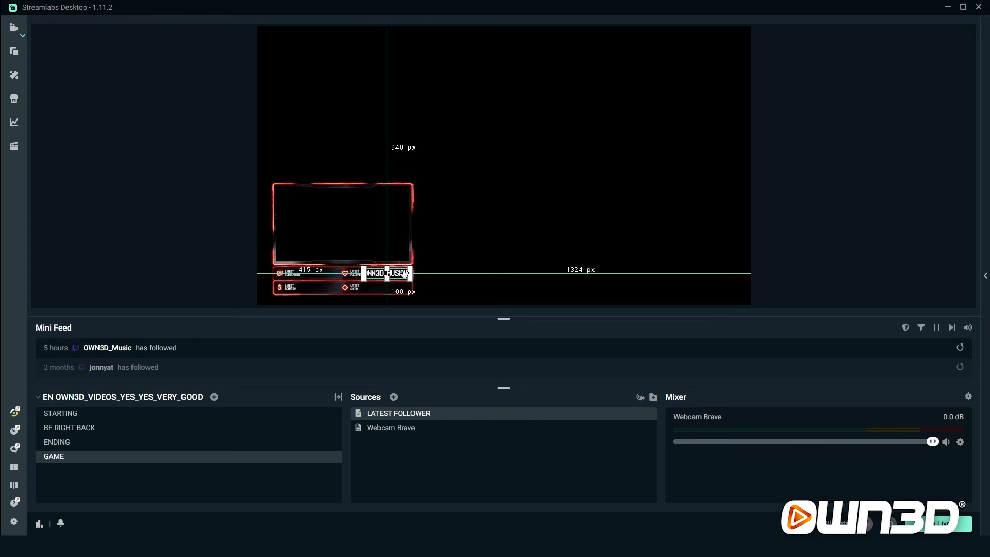
mouse_move(406, 419)
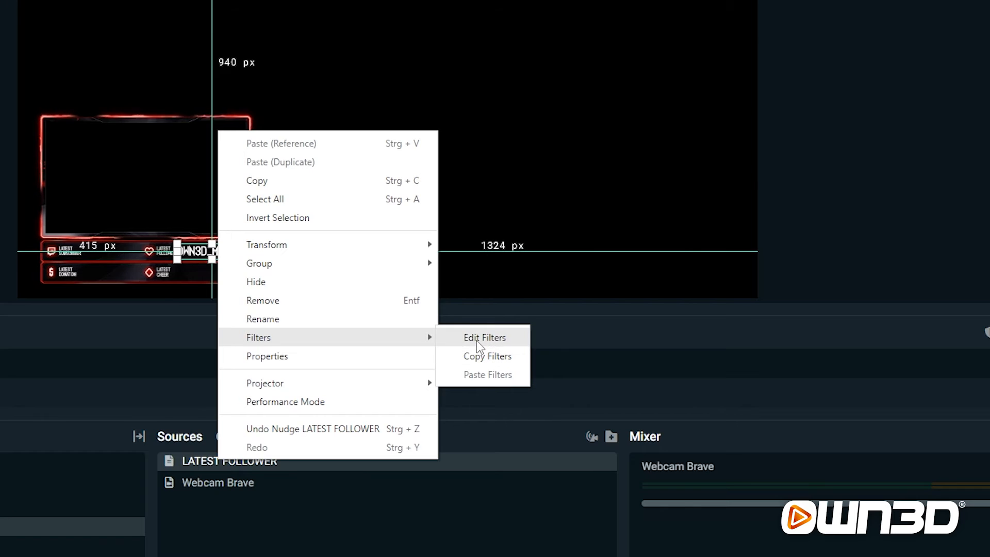
Step: Add a Scroll filter to the LATEST FOLLOWER label
left_click(485, 338)
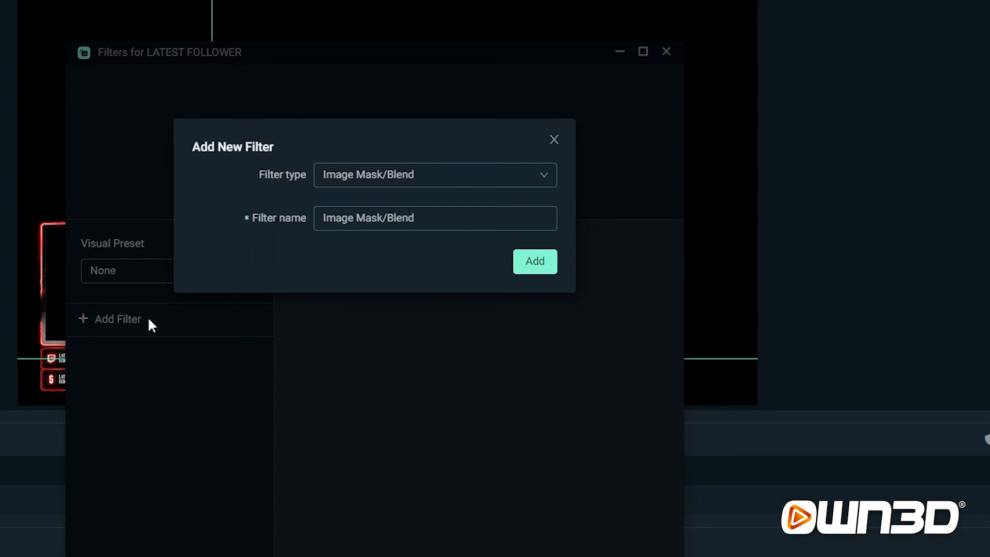
left_click(435, 175)
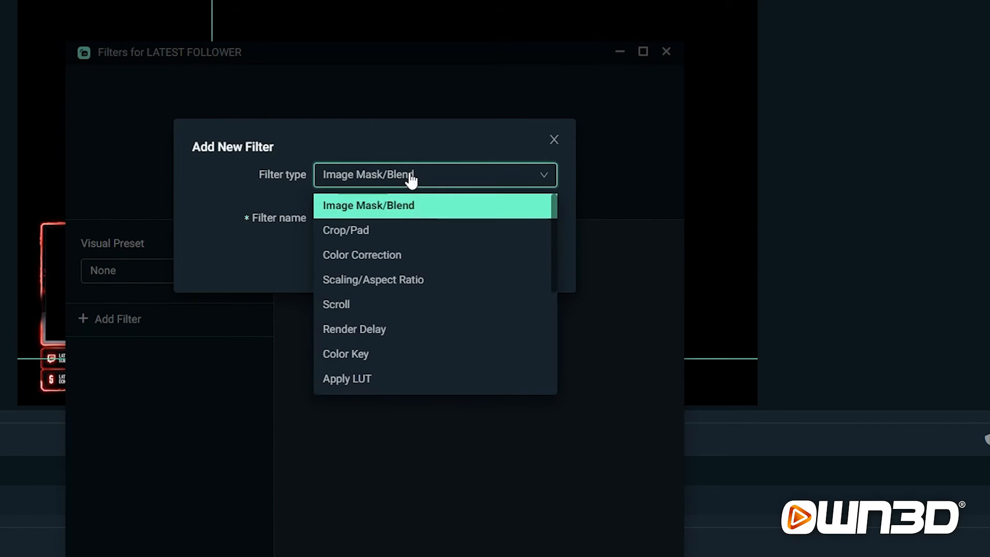
mouse_move(351, 306)
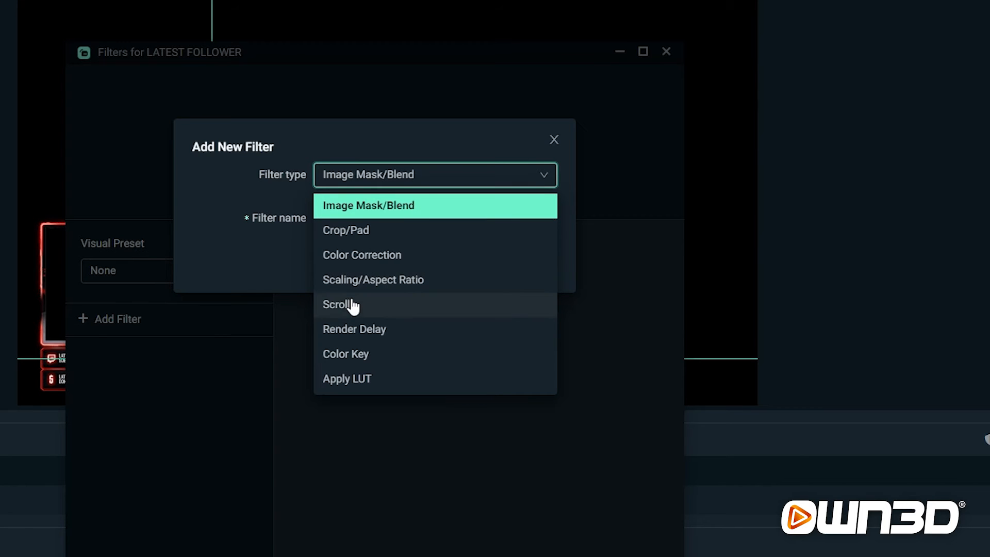
left_click(339, 304)
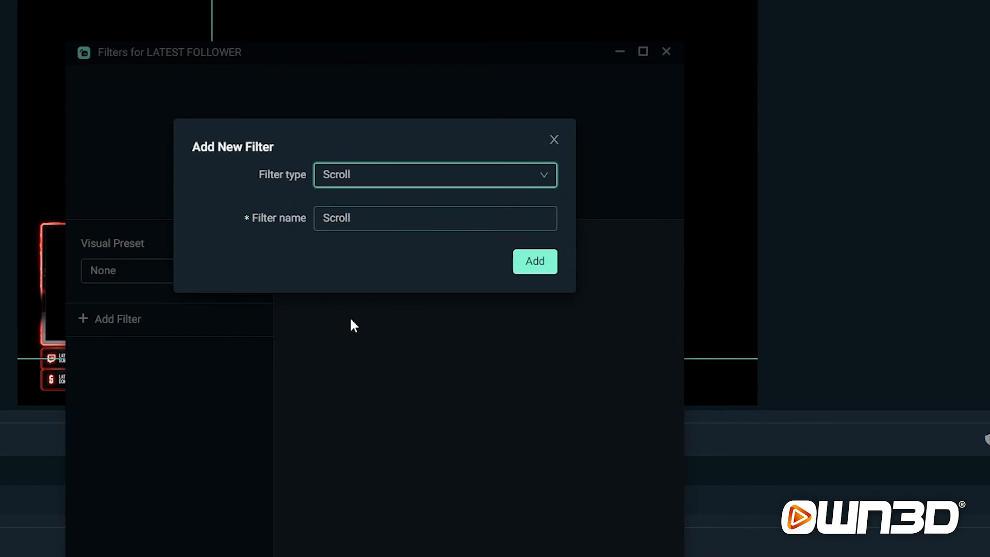
left_click(533, 261)
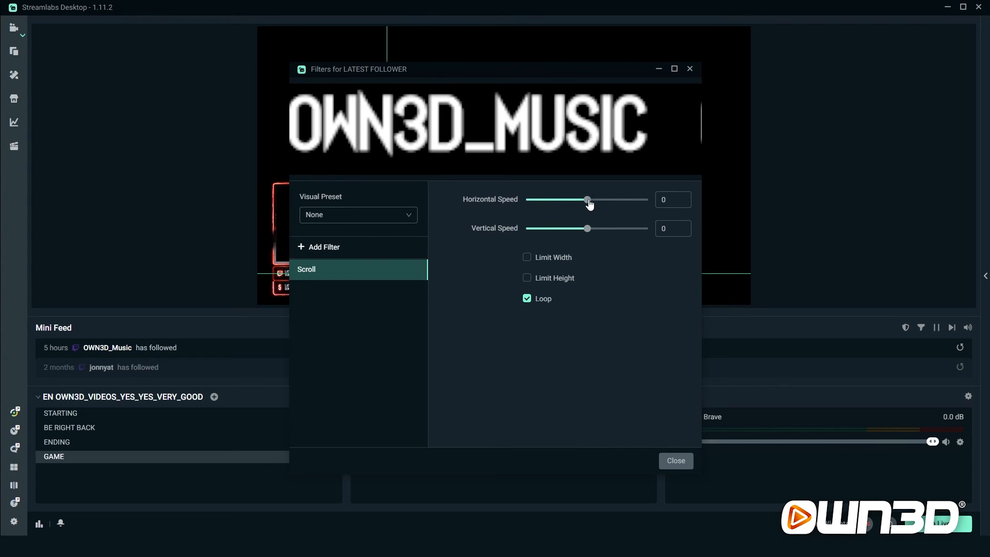
Step: Set the Scroll filter's horizontal speed to 4 with looping kept on
left_click_drag(587, 199, 590, 199)
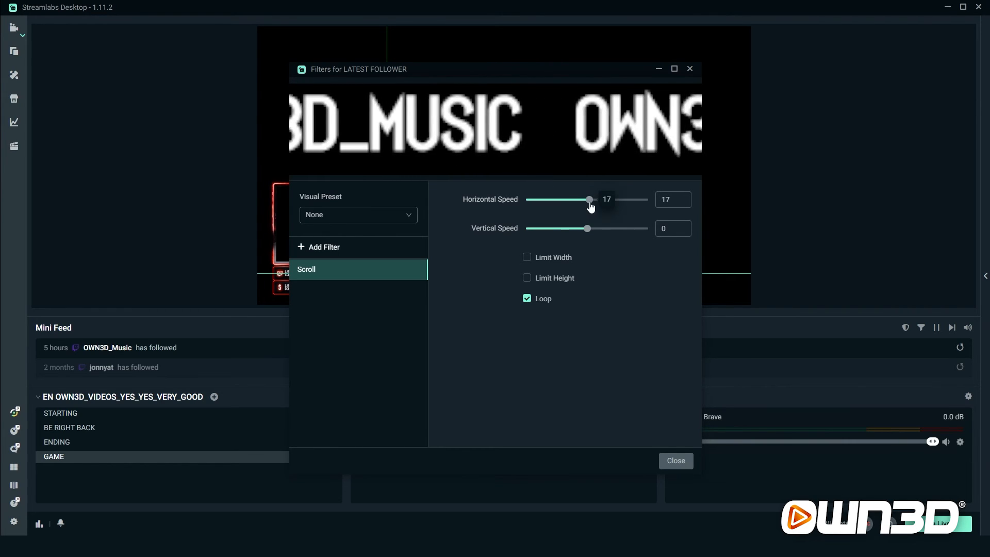
left_click_drag(589, 199, 574, 199)
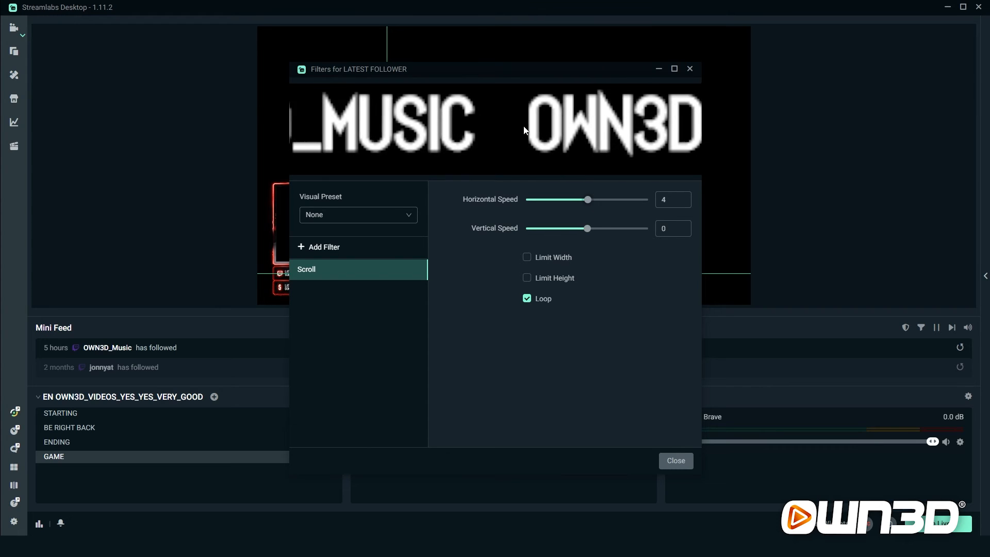
left_click(668, 199)
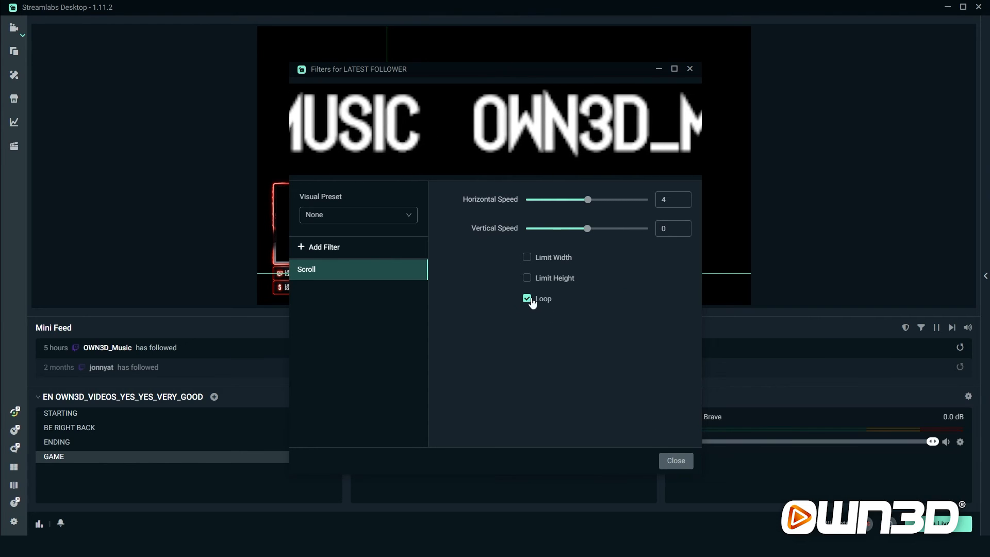
left_click(674, 460)
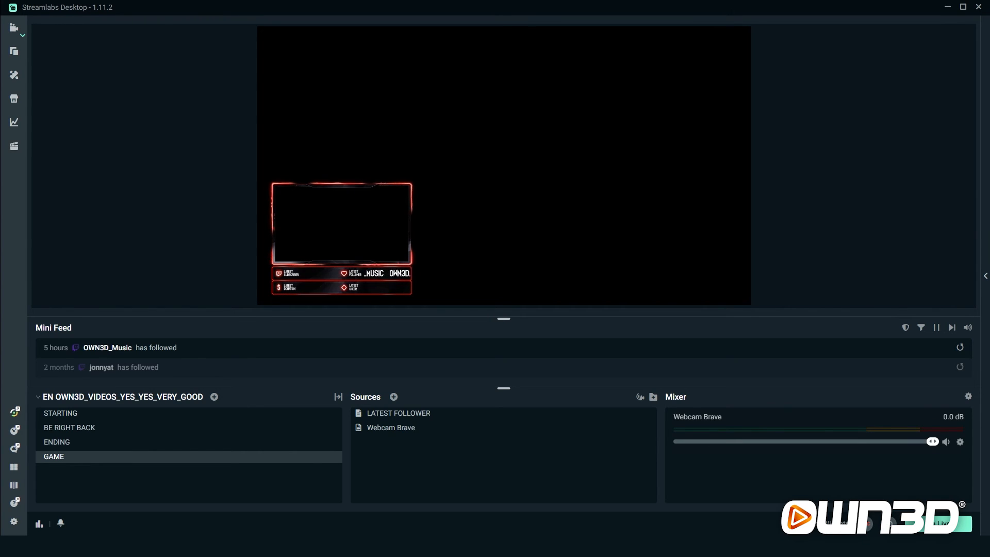
Step: Drag the Webcam Brave overlay higher in the preview and reseat LATEST FOLLOWER in its follower slot
left_click(389, 427)
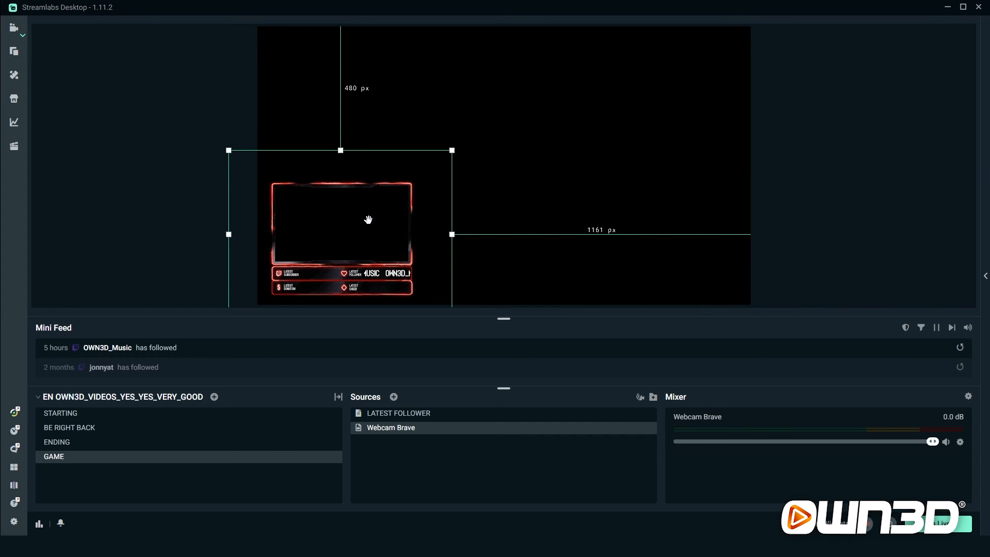
left_click_drag(369, 219, 383, 218)
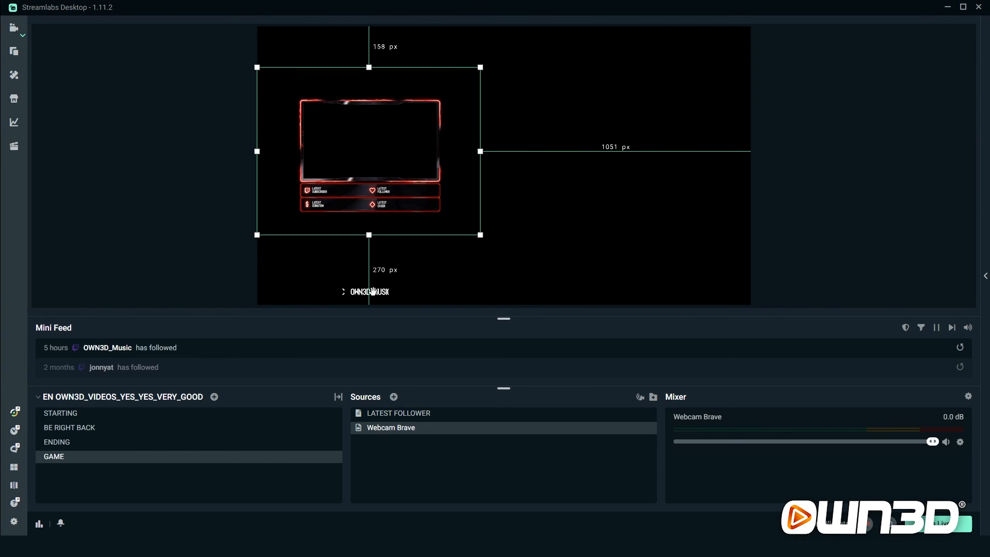
left_click(398, 413)
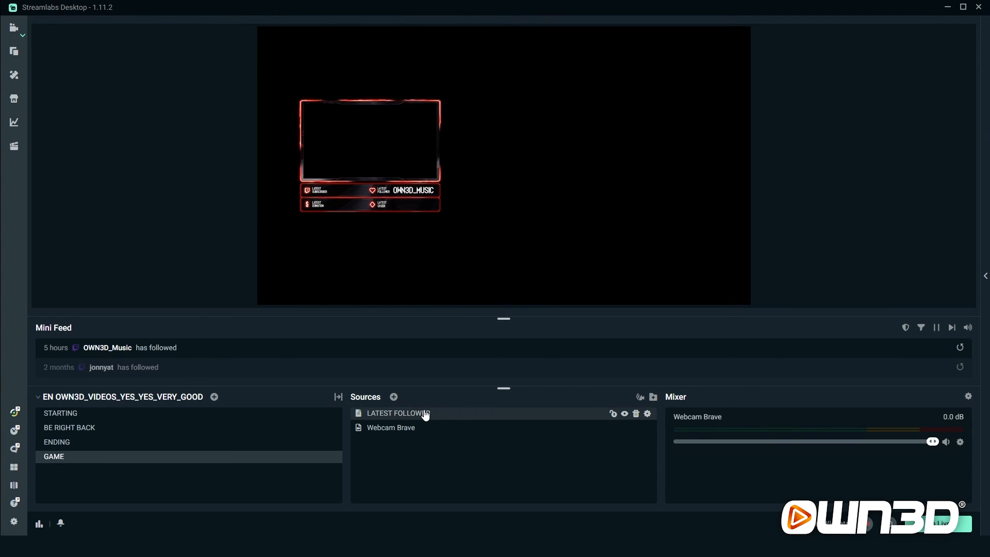
left_click(390, 427)
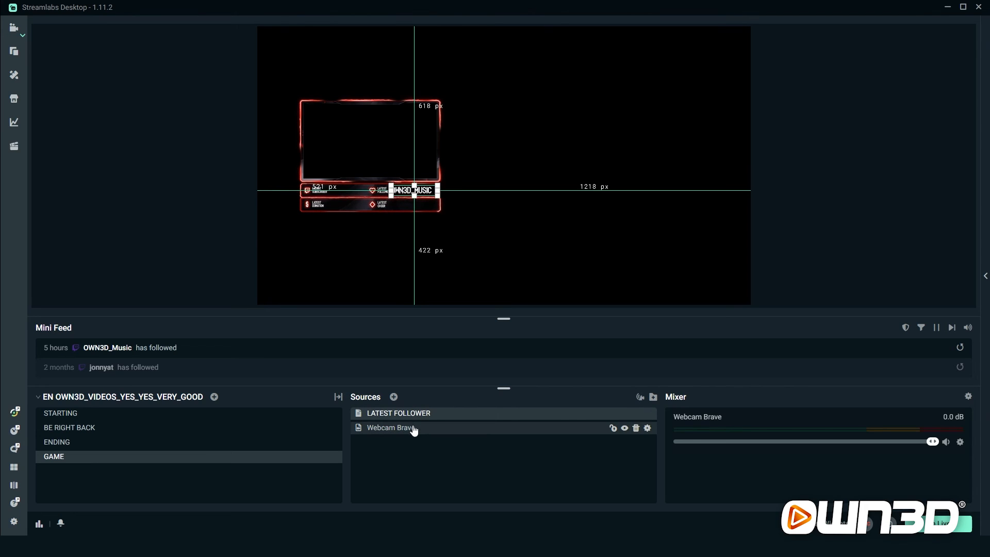
Step: Group the selected webcam and LATEST FOLLOWER sources into a new folder named WEBCAM GROUP
left_click(389, 427)
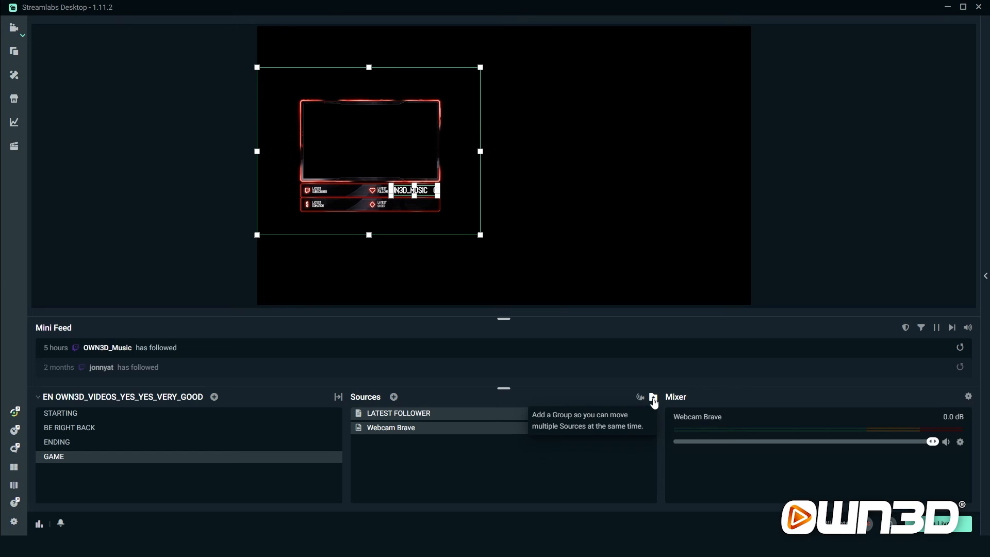
left_click(653, 398)
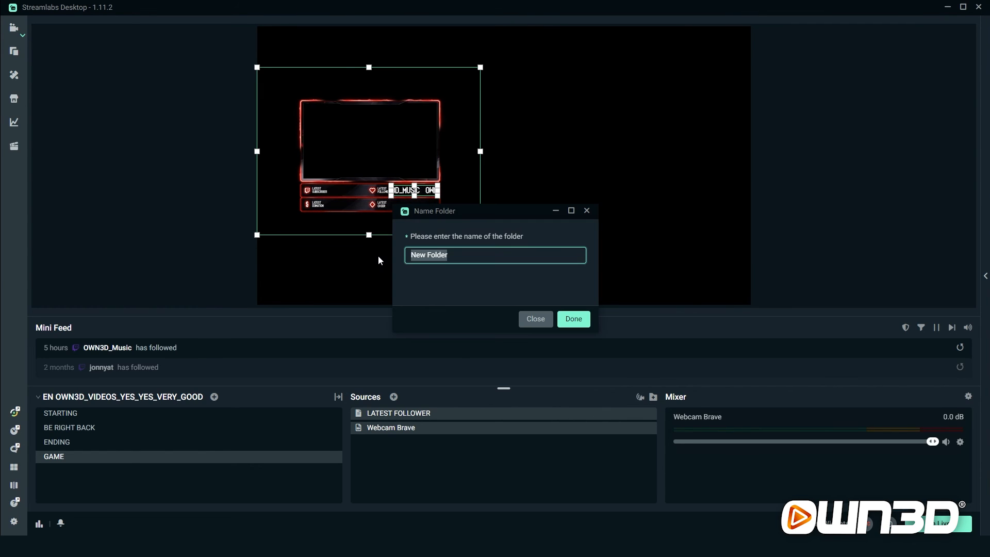
type("WEBCAM")
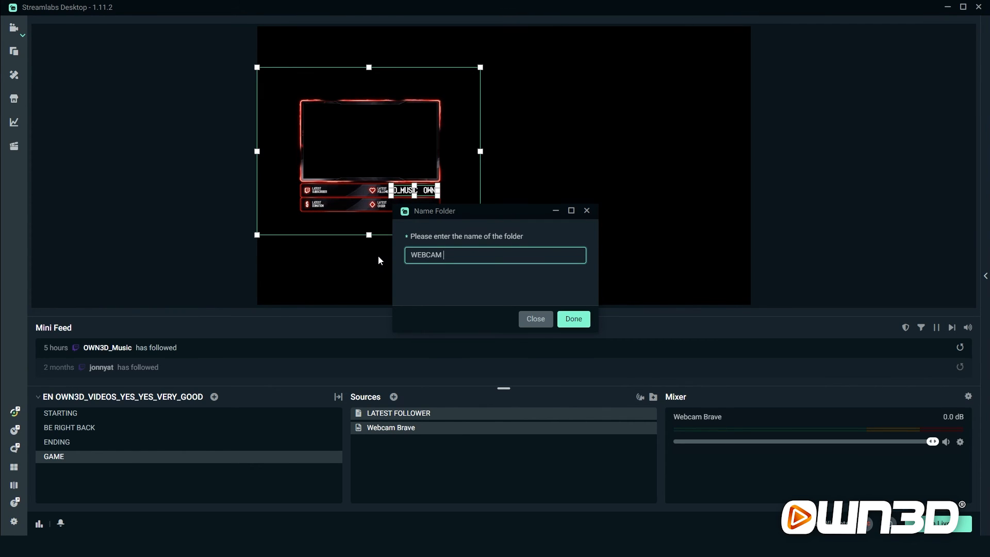
type("GROUP")
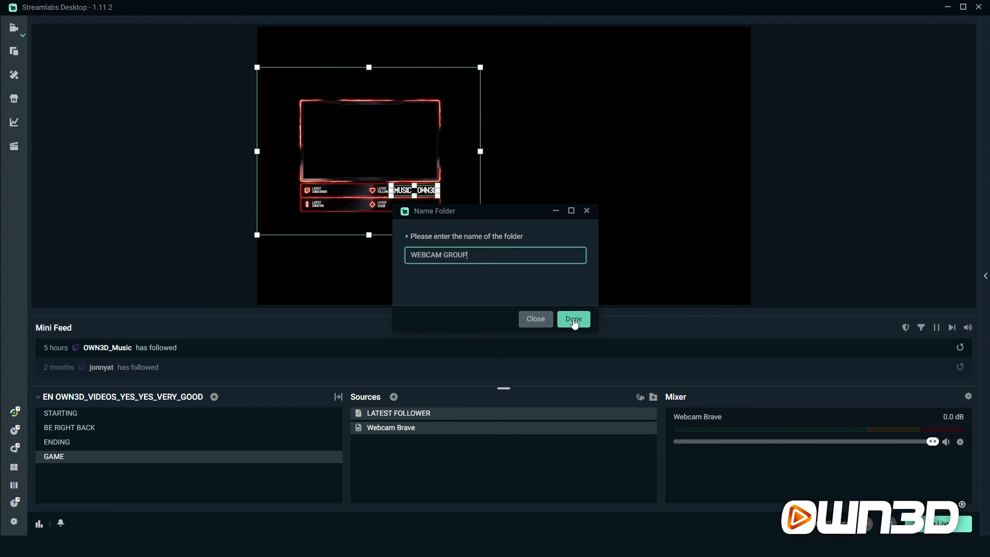
left_click(572, 318)
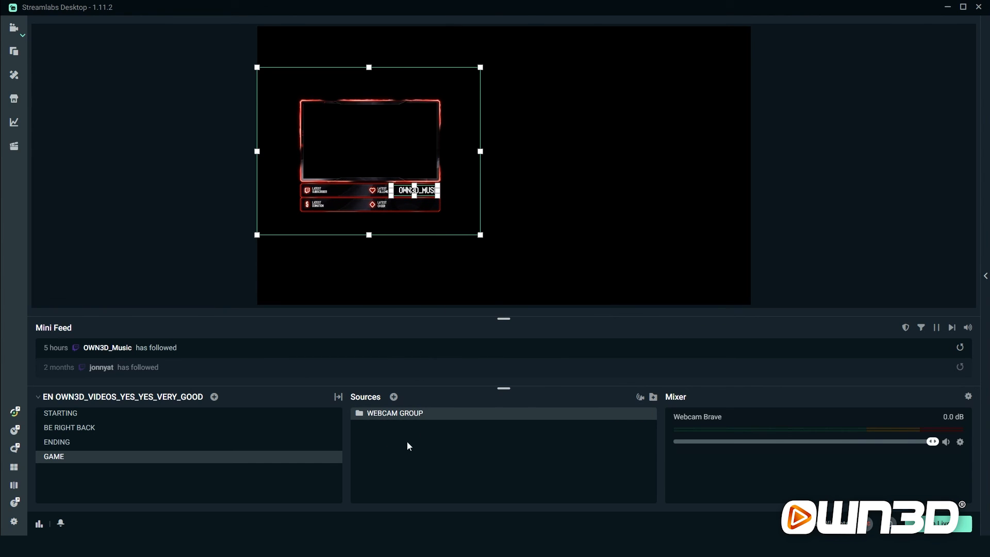
mouse_move(382, 418)
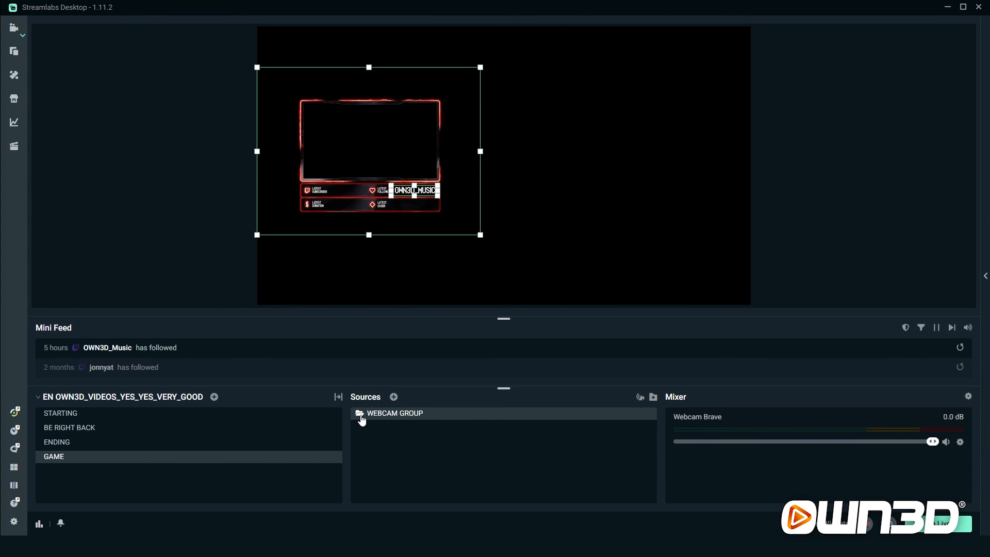
Step: Check WEBCAM GROUP's contents, then shrink the grouped overlay with a corner handle
left_click(359, 413)
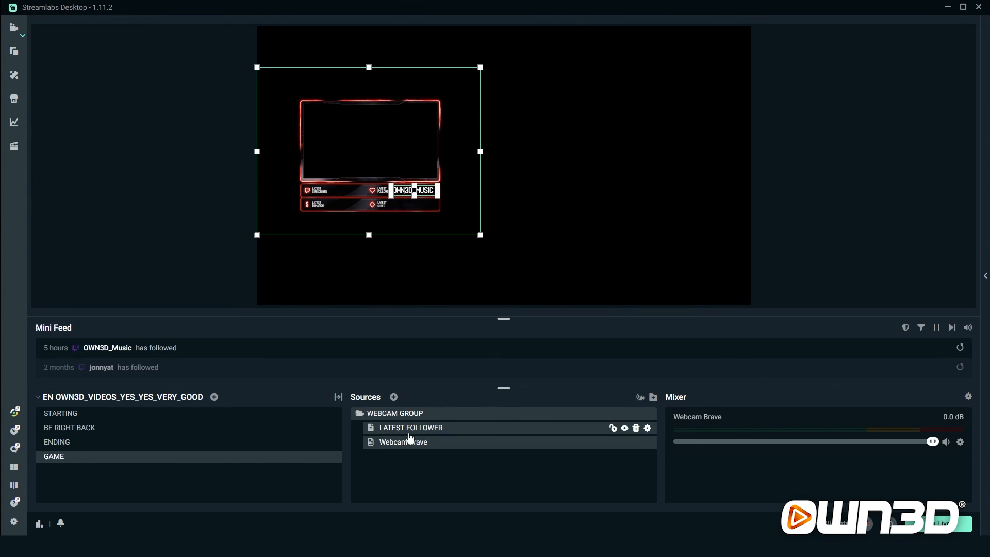
left_click(403, 442)
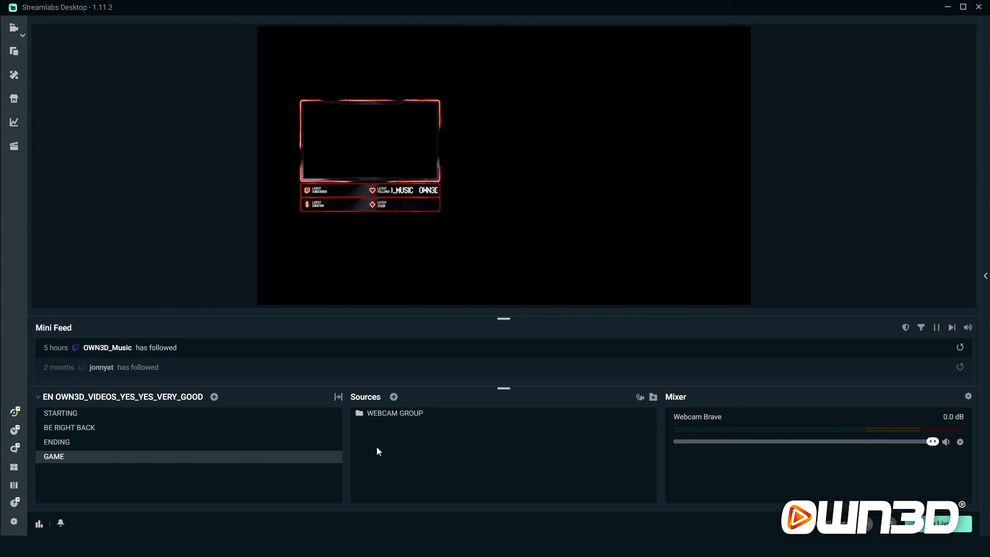
left_click(395, 412)
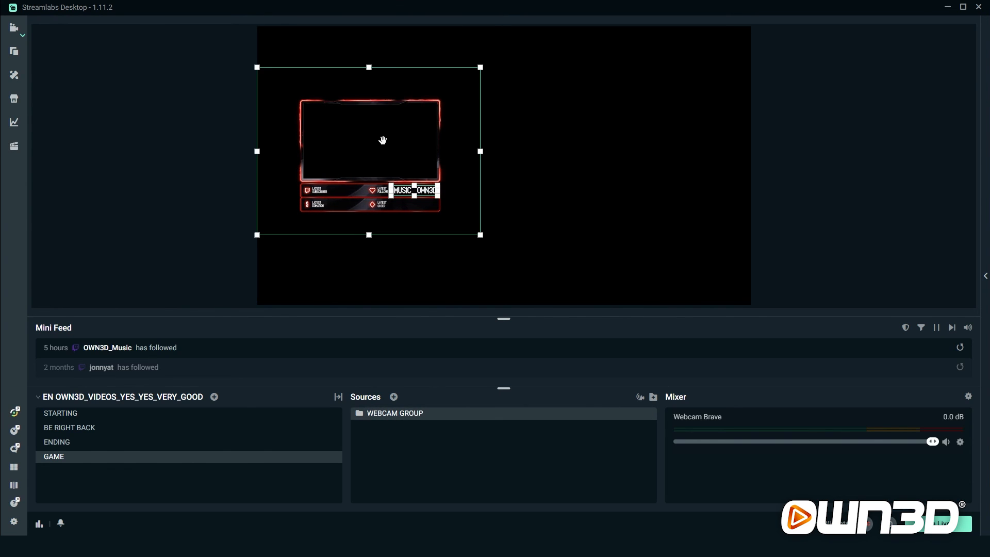
left_click_drag(381, 140, 410, 198)
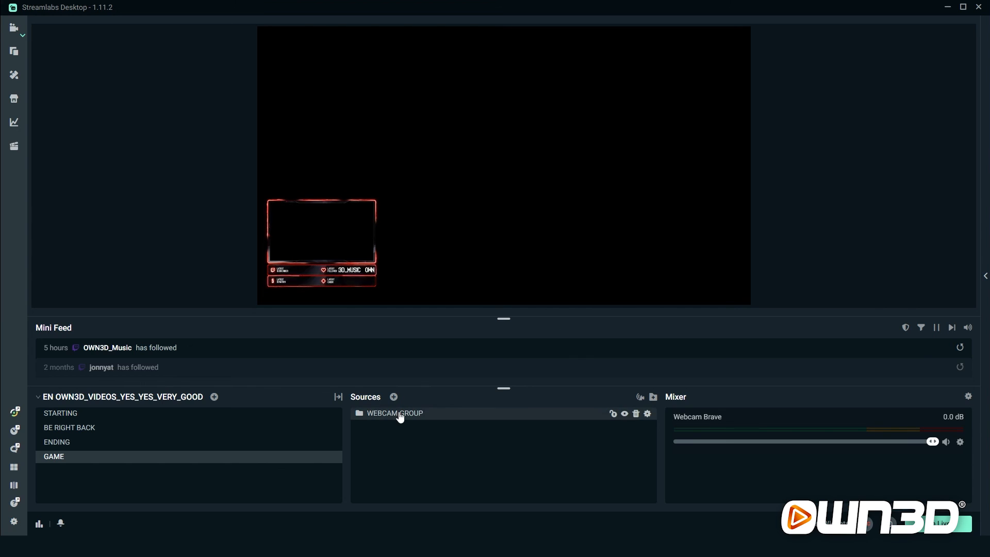
Step: Move the resized WEBCAM GROUP to the bottom-left corner of the preview
left_click(395, 413)
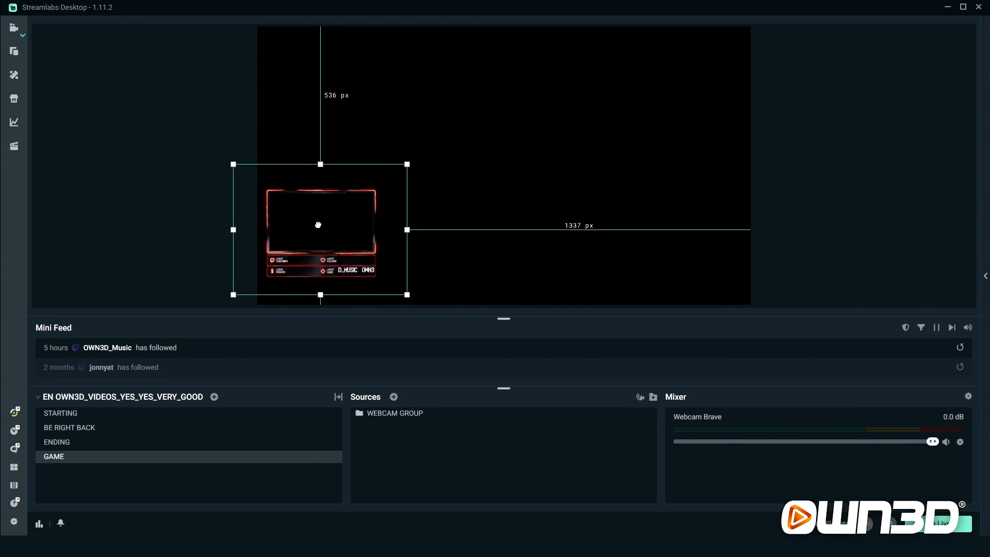
left_click_drag(319, 223, 321, 239)
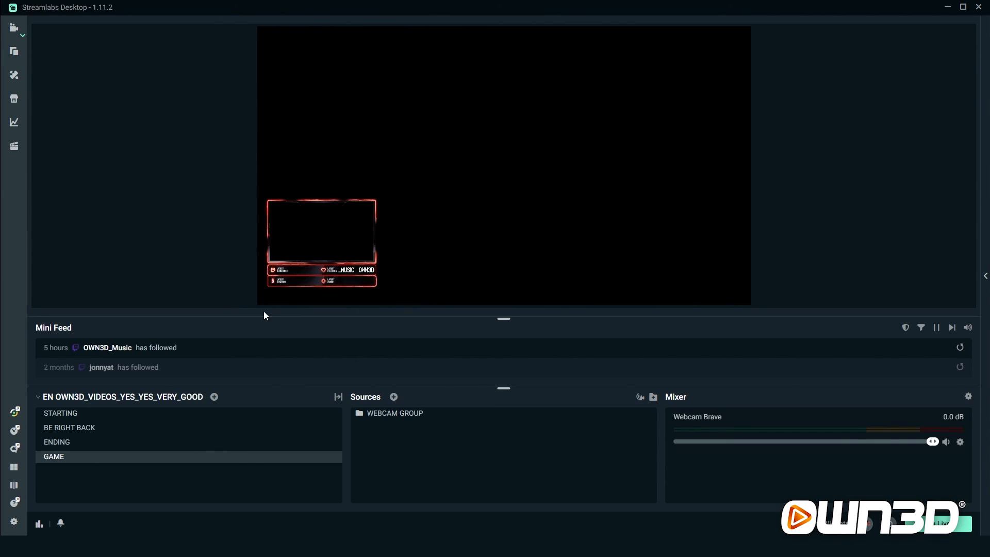
left_click(395, 412)
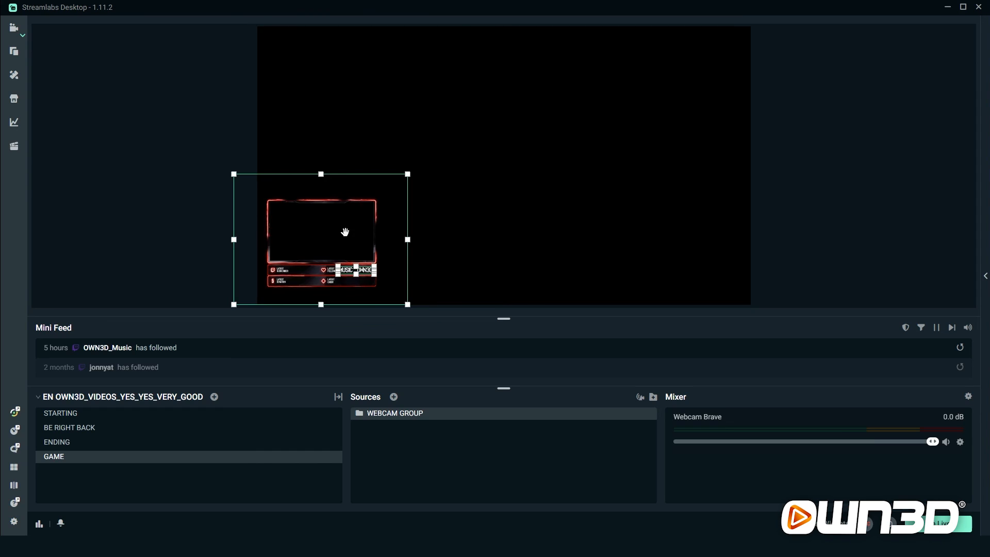